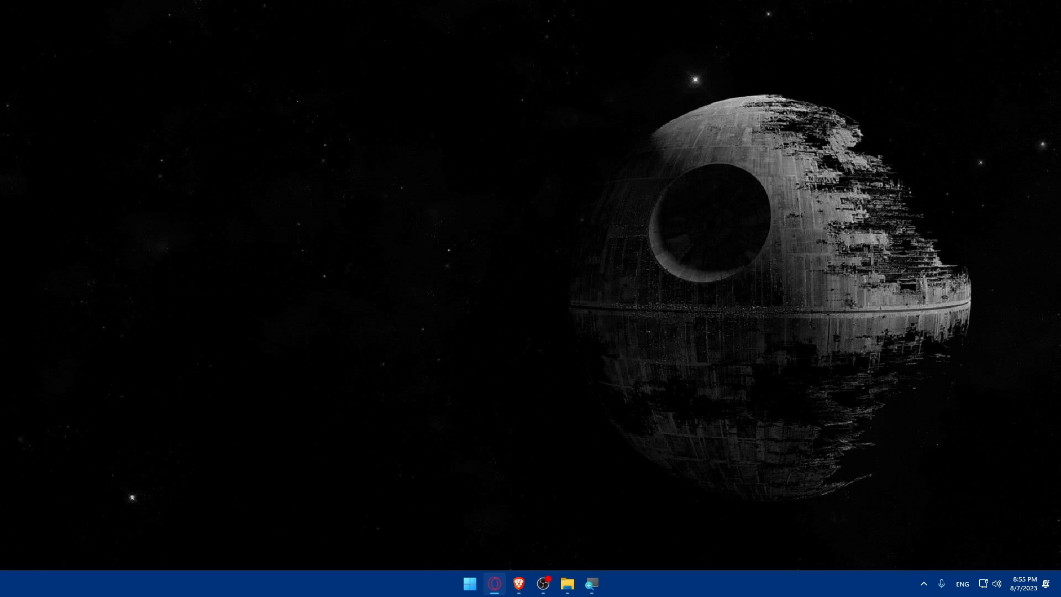
Step: Launch the web browser and scroll through the stripe.com homepage
{"action": "left_click", "coordinate": [518, 584]}
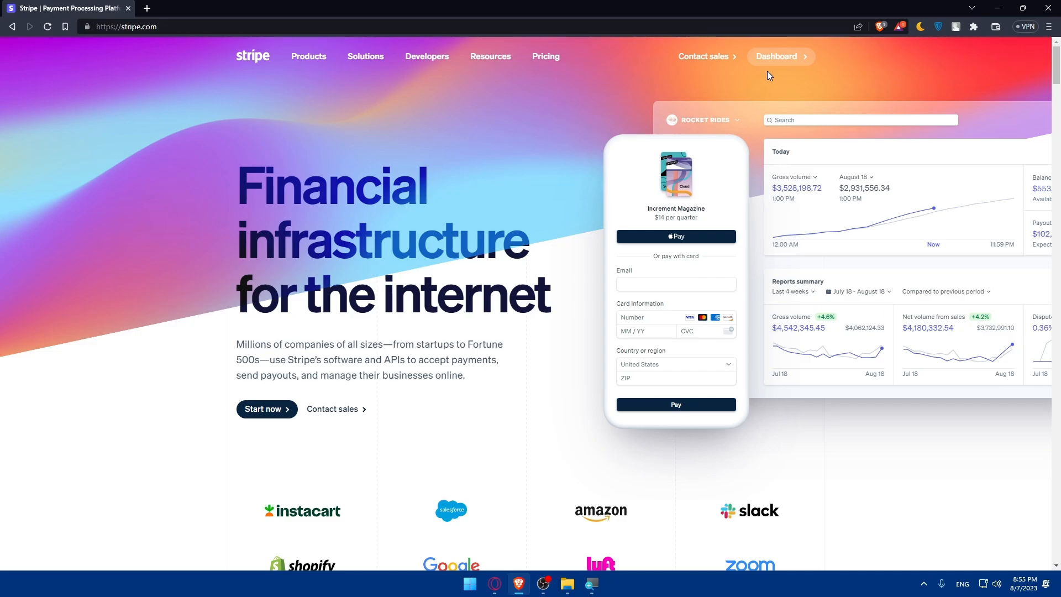
{"action": "mouse_move", "coordinate": [831, 51]}
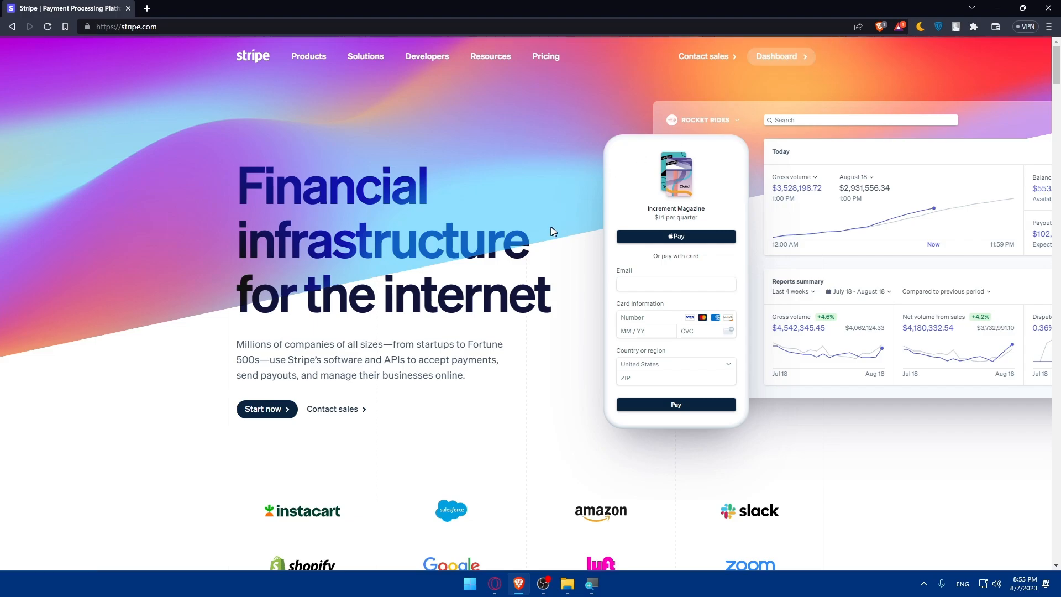
{"action": "scroll", "scroll_direction": "down", "scroll_amount": 3}
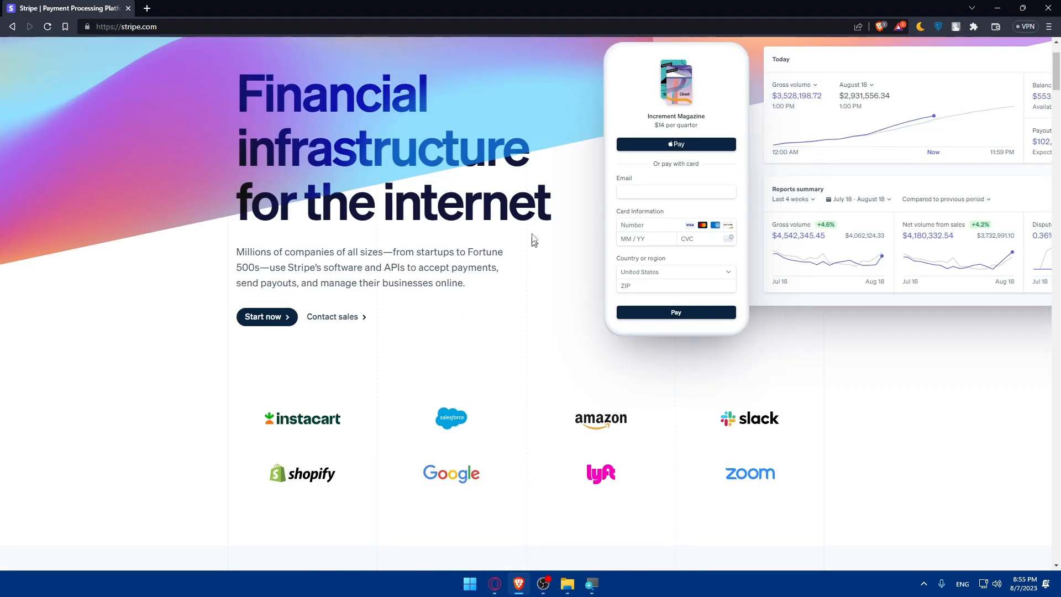
{"action": "scroll", "scroll_direction": "down", "scroll_amount": 3}
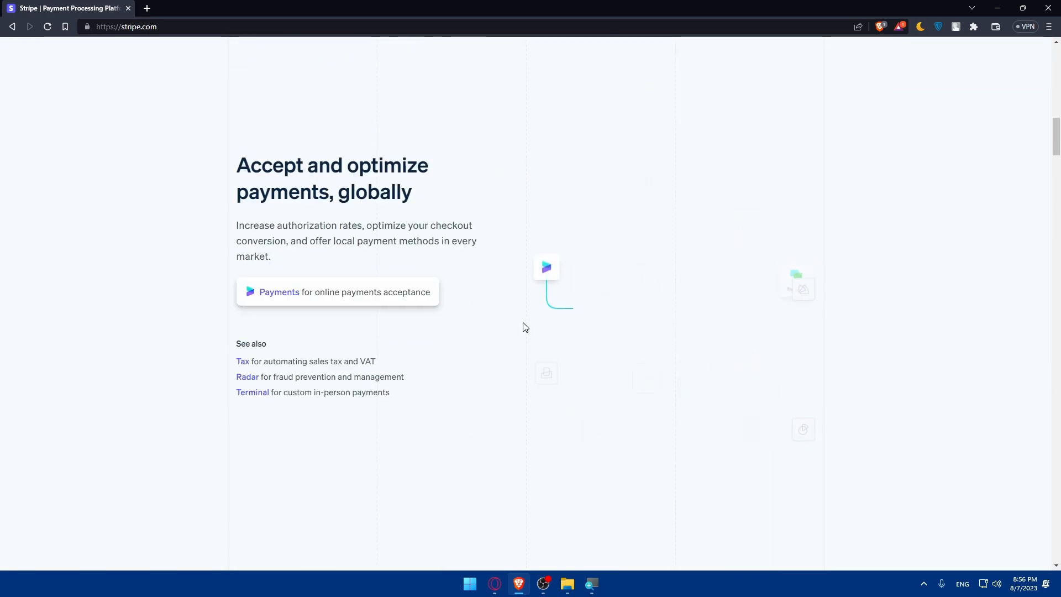
{"action": "scroll", "scroll_direction": "down", "scroll_amount": 3}
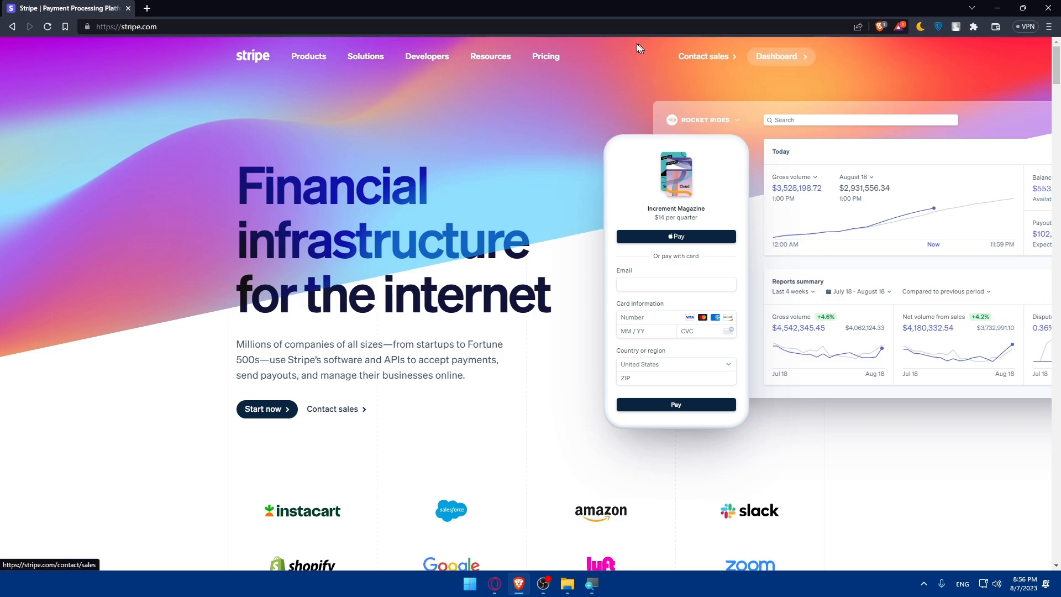
Step: Review Stripe's pricing page, including the standard 2.9% + 30¢ card rate
{"action": "left_click", "coordinate": [546, 56]}
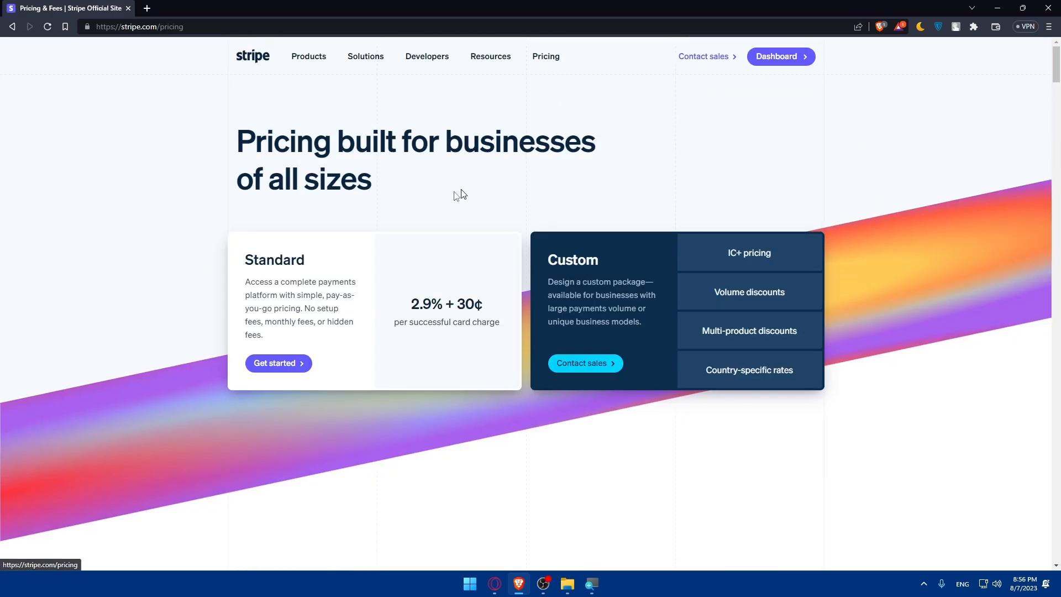
{"action": "scroll", "scroll_direction": "down", "scroll_amount": 3}
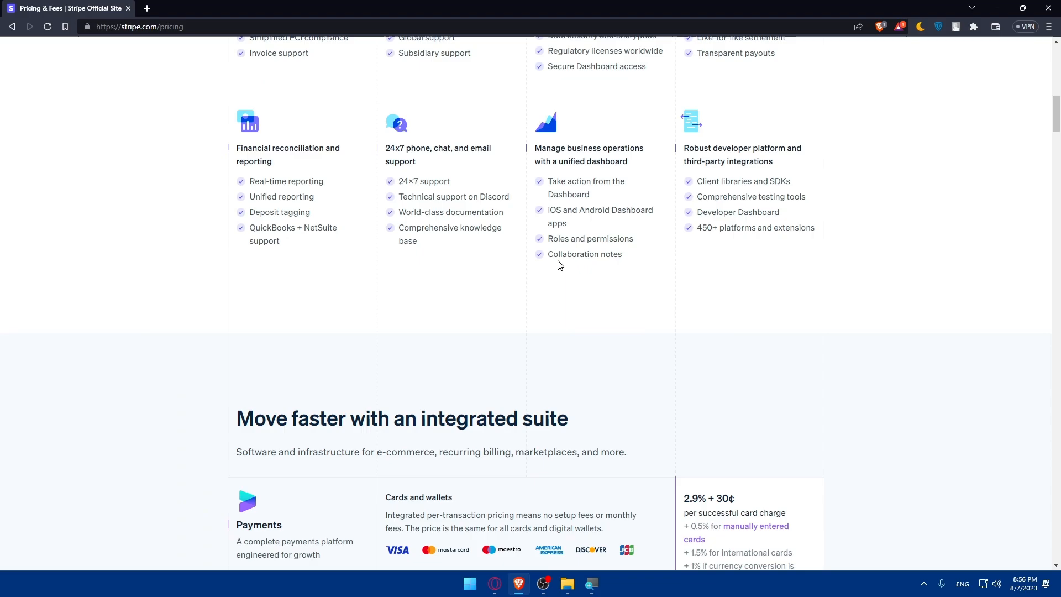
{"action": "scroll", "scroll_direction": "down", "scroll_amount": 3}
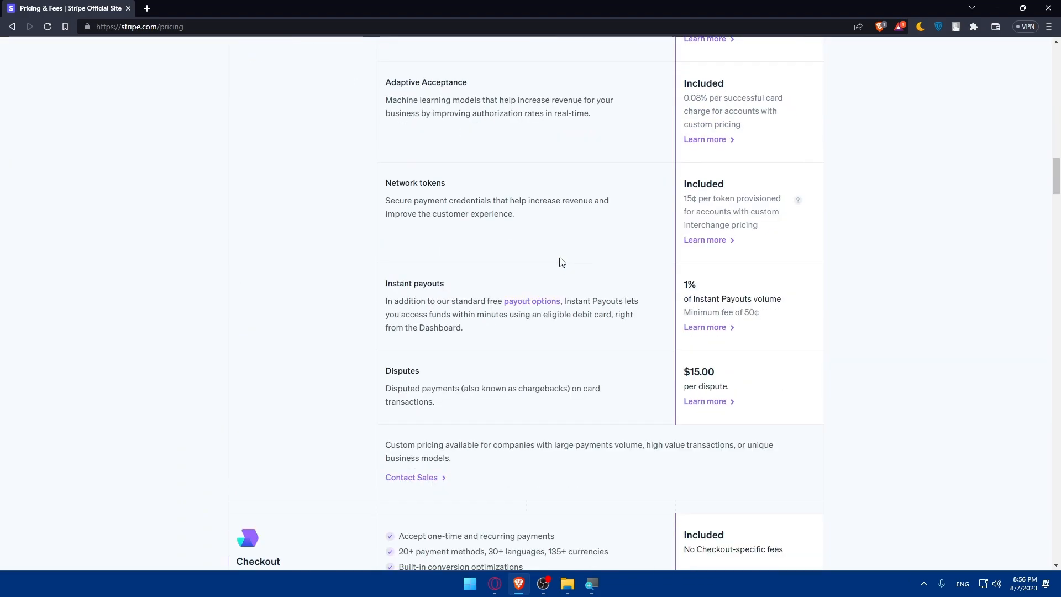
{"action": "scroll", "scroll_direction": "down", "scroll_amount": 3}
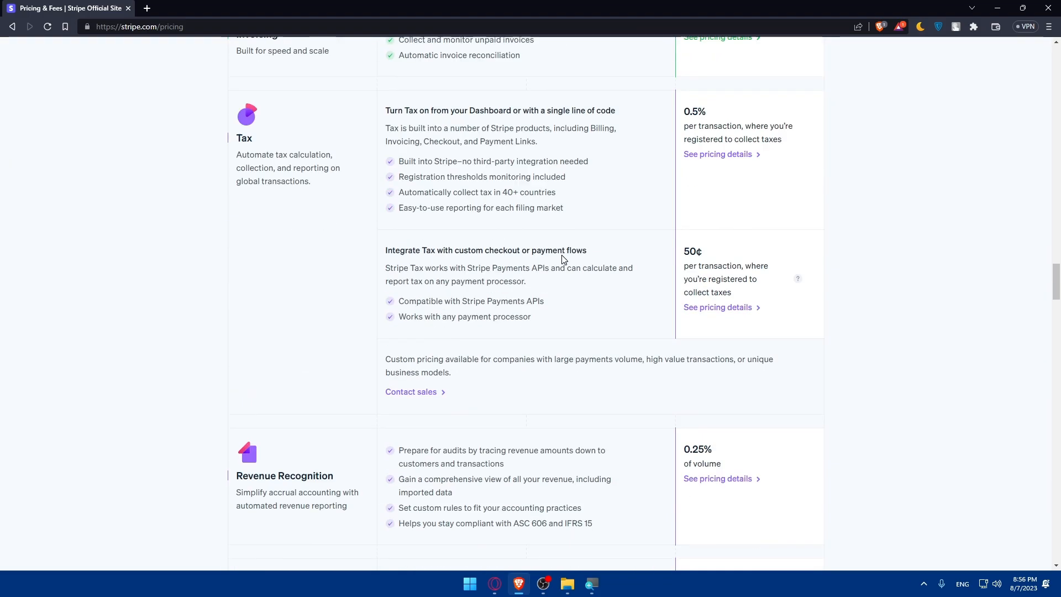
{"action": "scroll", "scroll_direction": "down", "scroll_amount": 3}
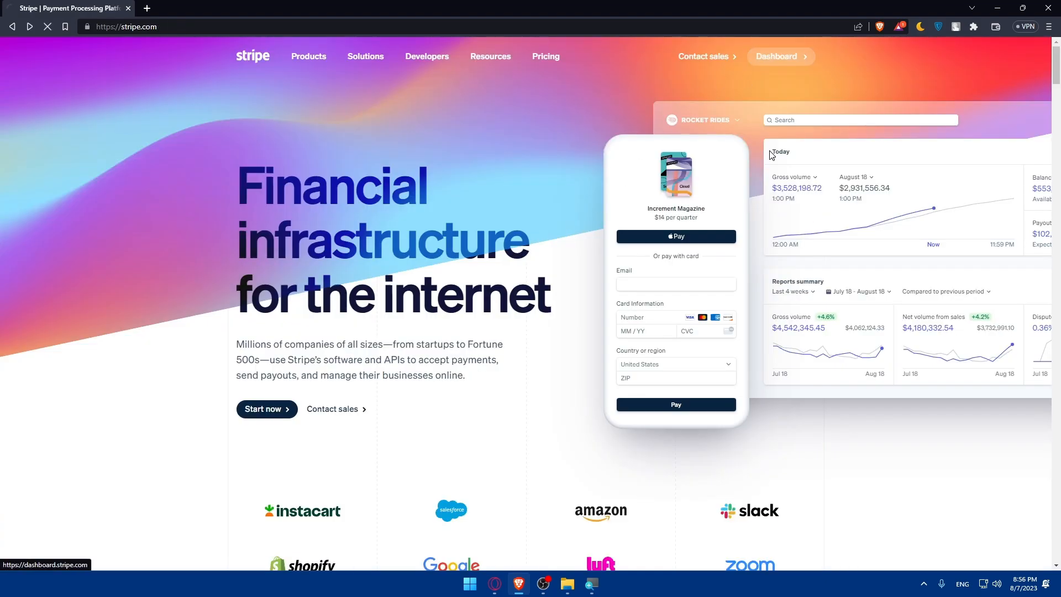
Step: Open the Stripe Dashboard and start Activate payments, reaching the business type step
{"action": "left_click", "coordinate": [775, 57]}
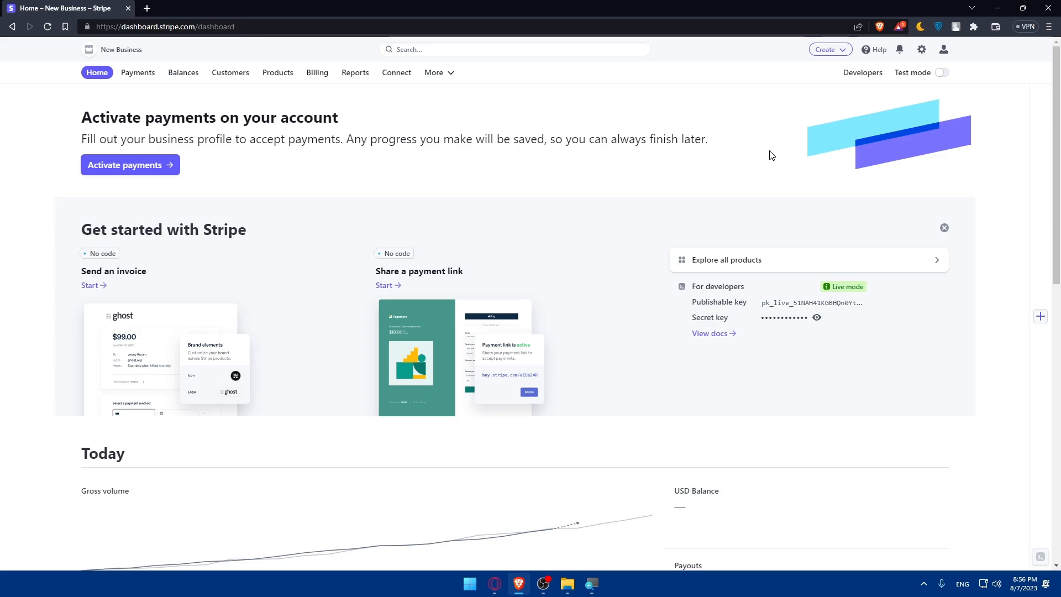
{"action": "left_click", "coordinate": [130, 165]}
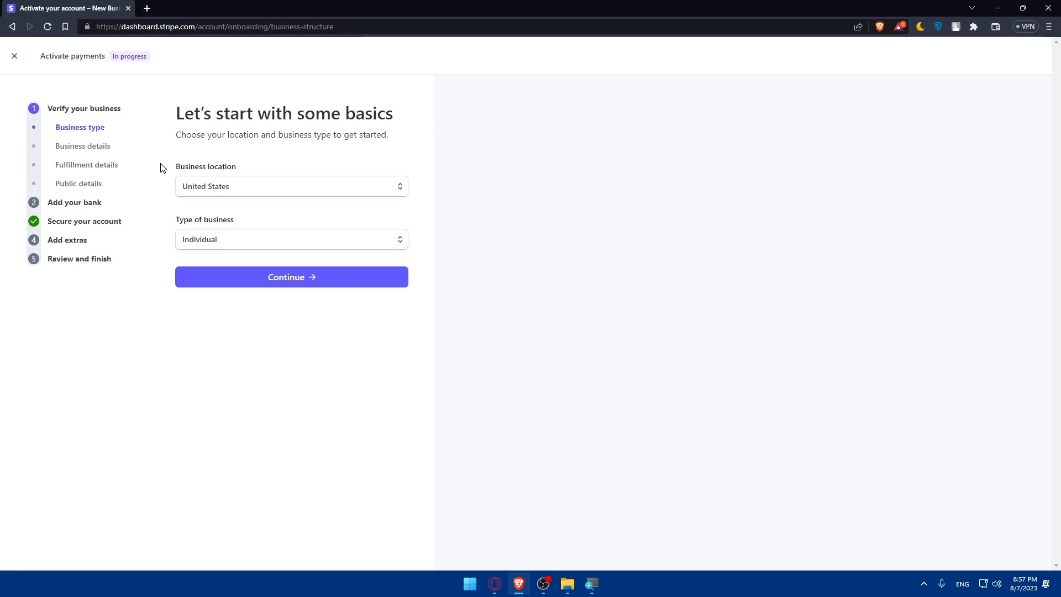
{"action": "mouse_move", "coordinate": [100, 91]}
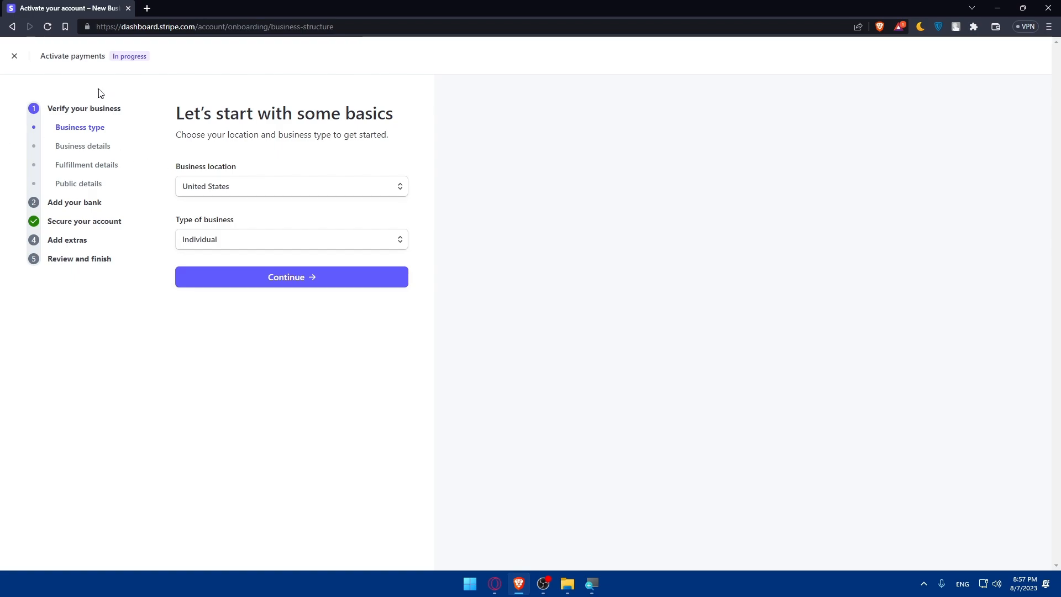
{"action": "double_click", "coordinate": [84, 108]}
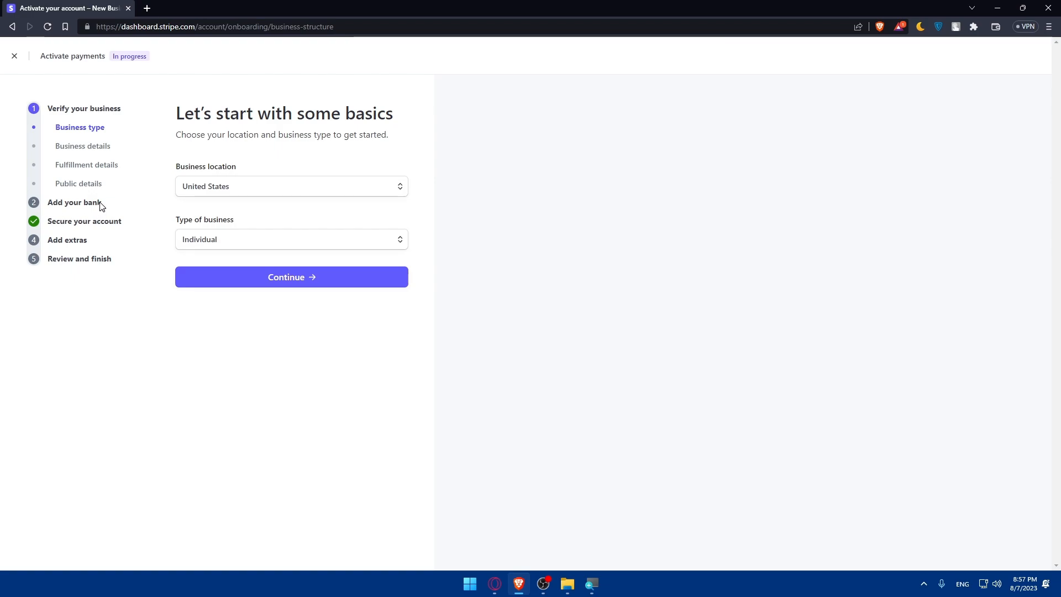
{"action": "mouse_move", "coordinate": [74, 241]}
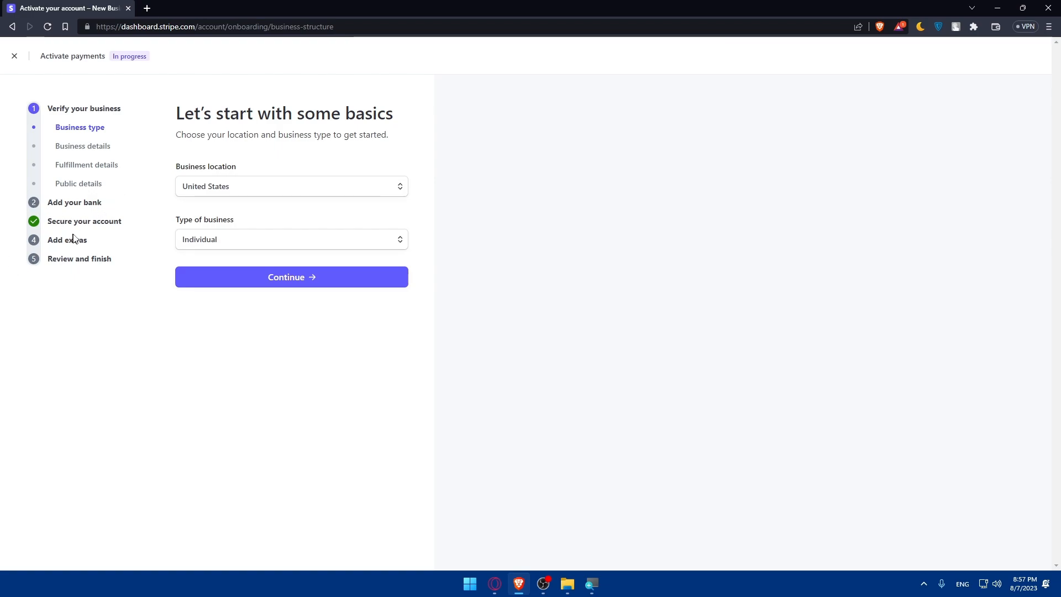
{"action": "mouse_move", "coordinate": [85, 238]}
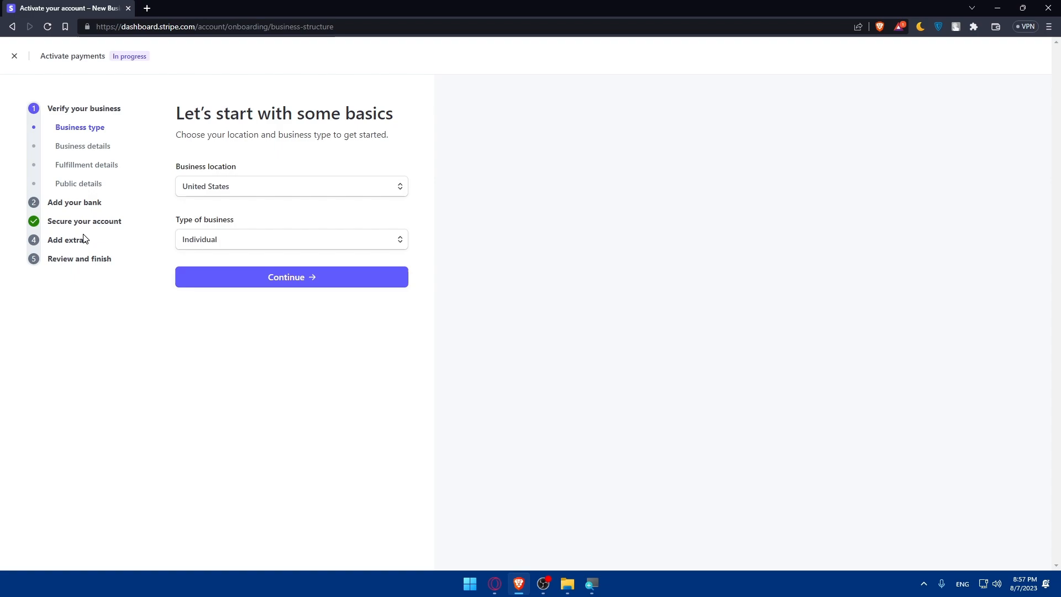
{"action": "mouse_move", "coordinate": [117, 210]}
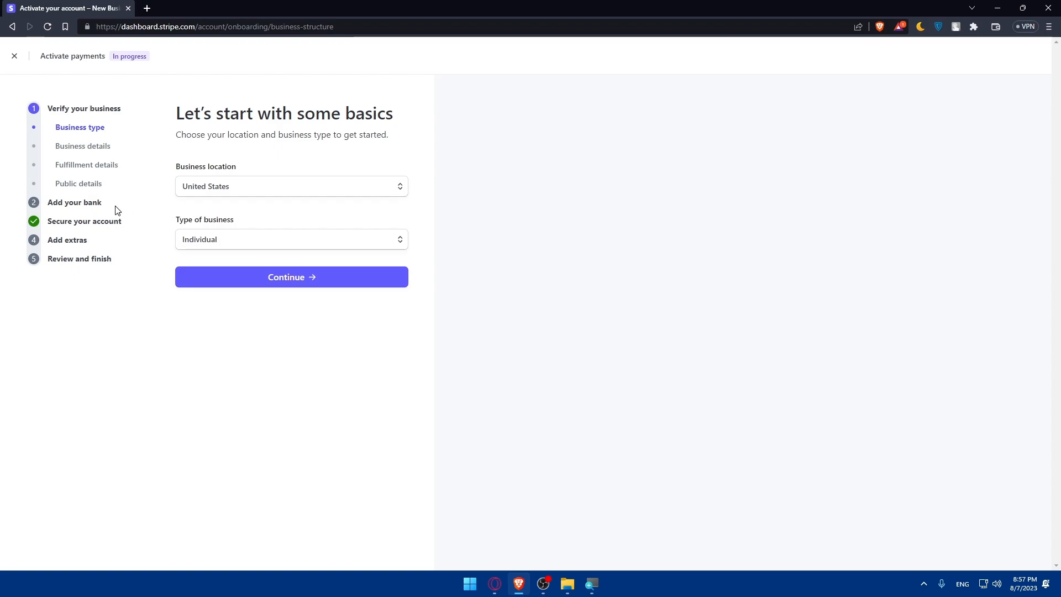
{"action": "mouse_move", "coordinate": [50, 198]}
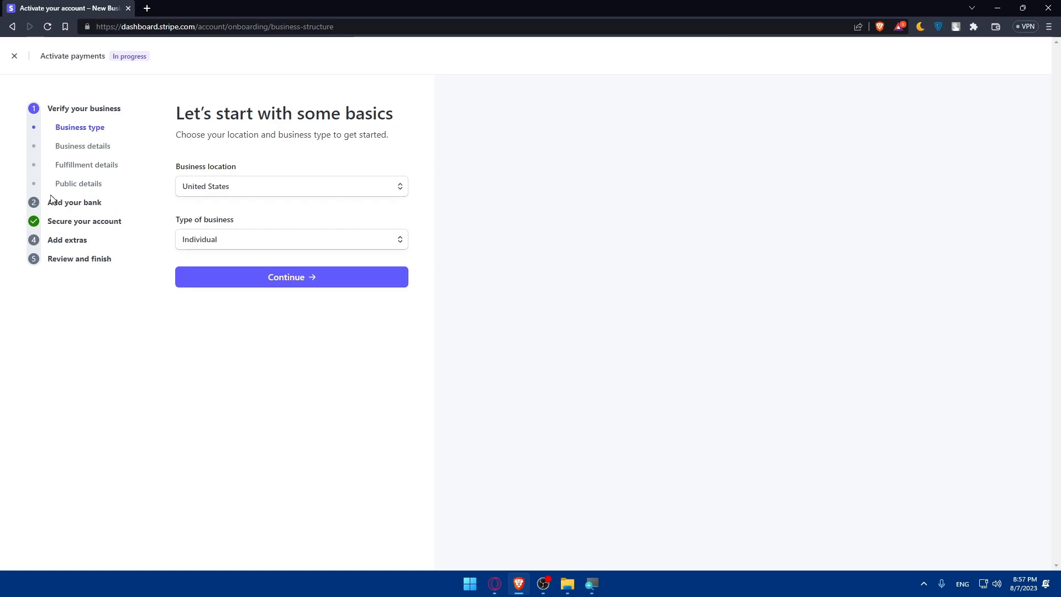
{"action": "mouse_move", "coordinate": [1, 172]}
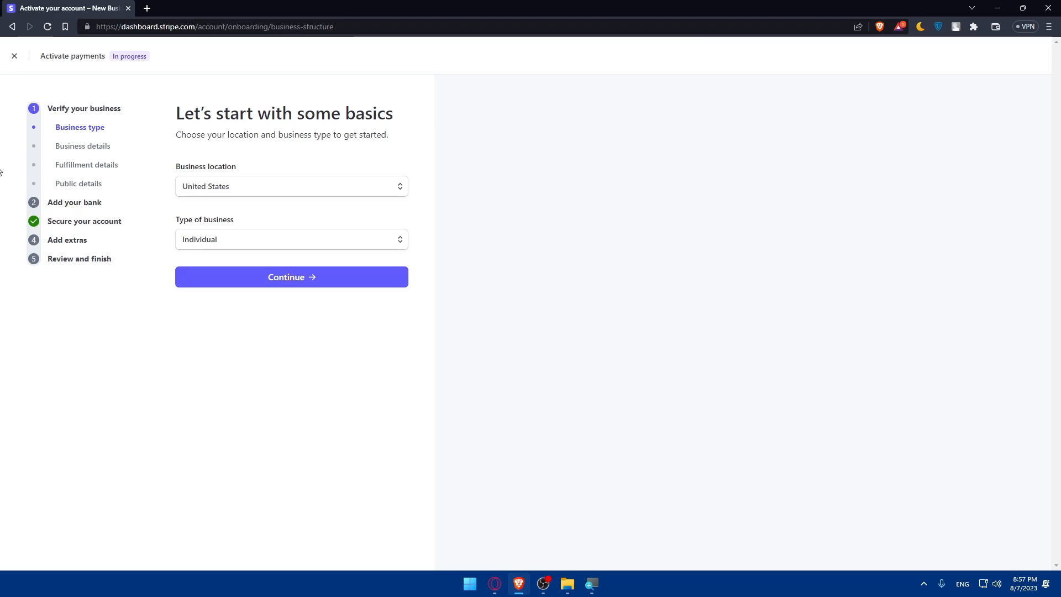
{"action": "mouse_move", "coordinate": [156, 8]}
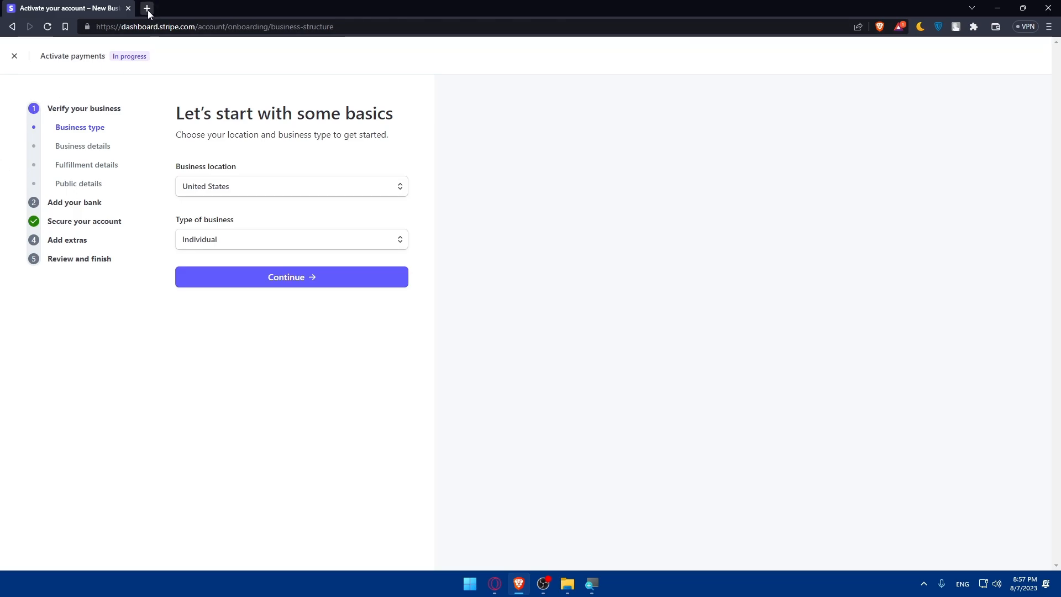
Step: Open WordPress.com My Home and the localhost/wordpress/wp-admin login page in new tabs
{"action": "left_click", "coordinate": [145, 8]}
{"action": "type", "text": "http://localhost/wordpress/wp-admin/"}
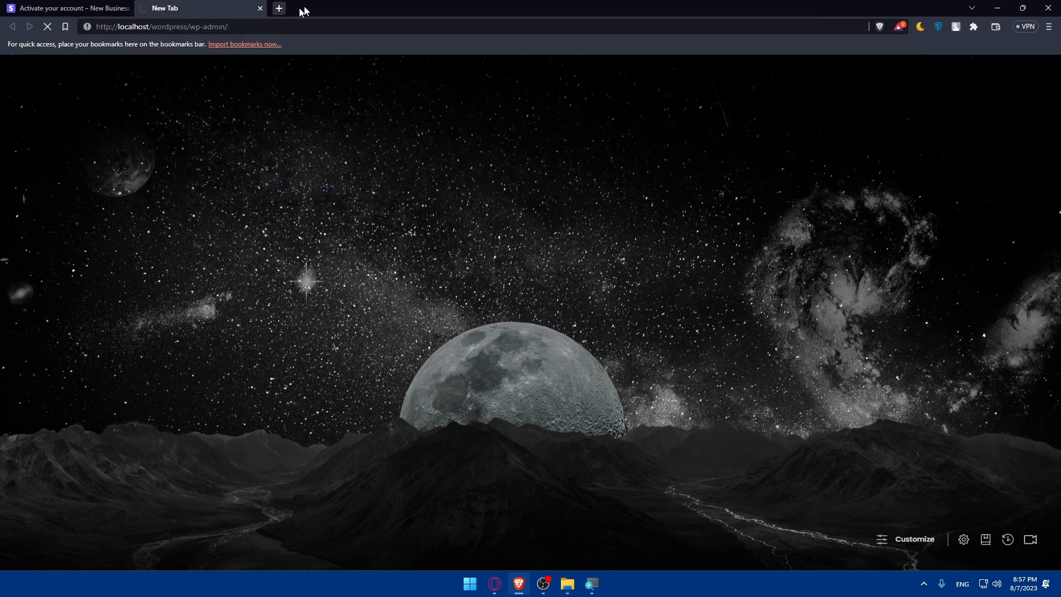
{"action": "left_click", "coordinate": [279, 8]}
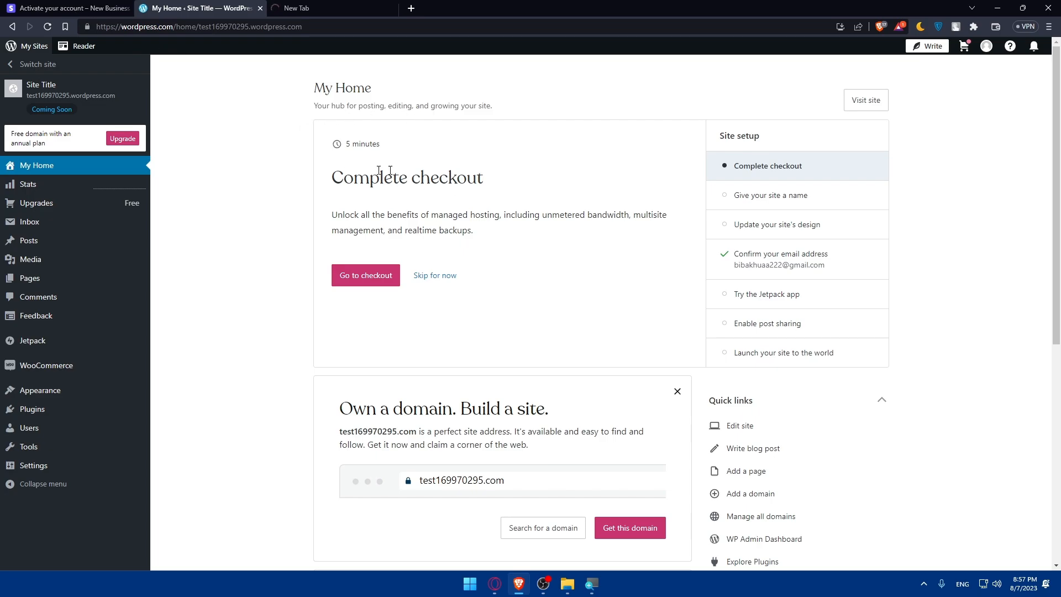
{"action": "left_click", "coordinate": [36, 203]}
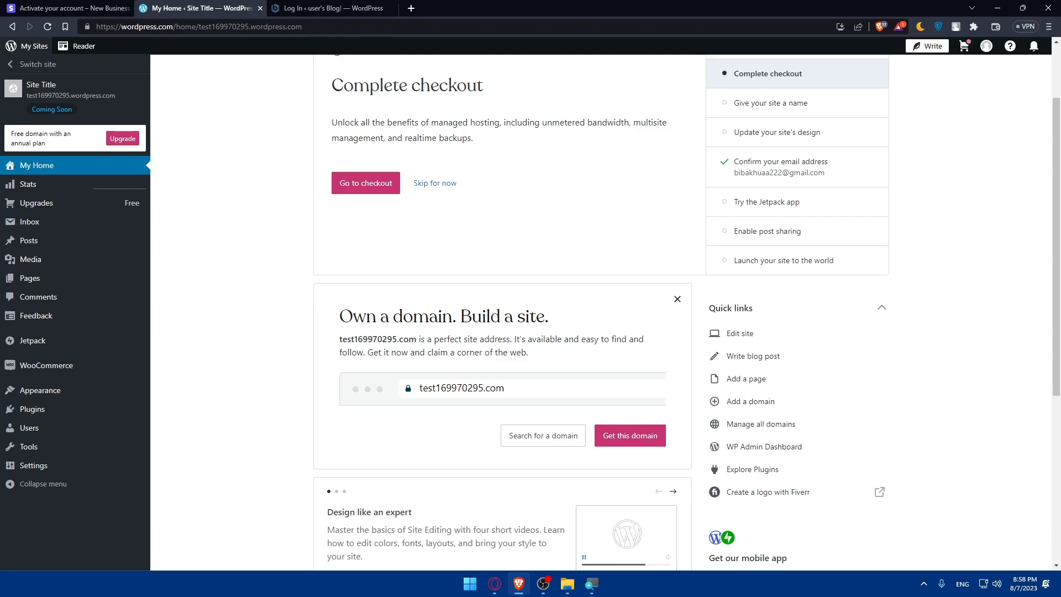
{"action": "mouse_move", "coordinate": [70, 43]}
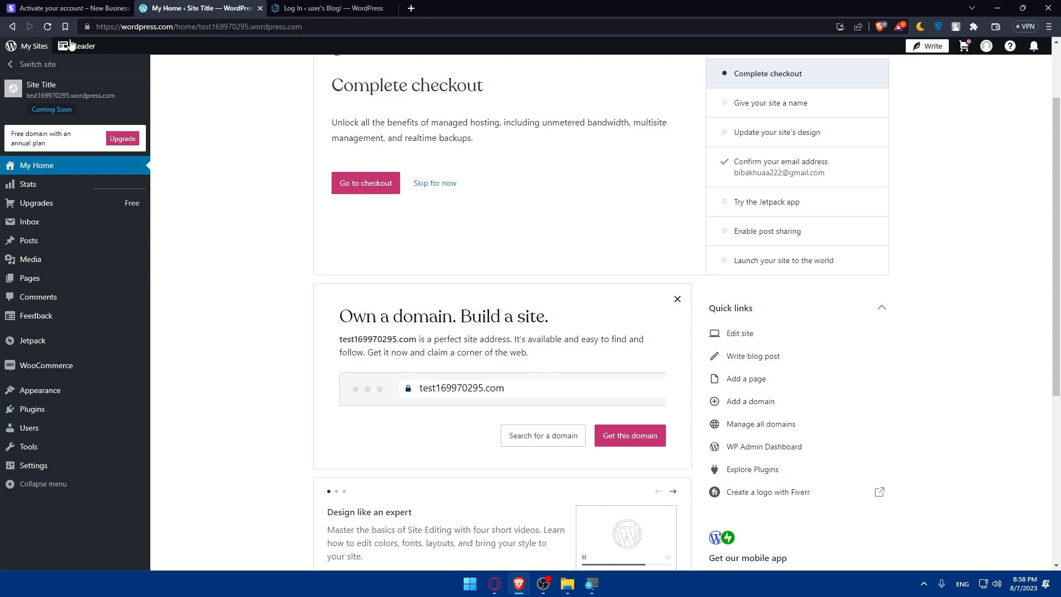
{"action": "left_click", "coordinate": [336, 8]}
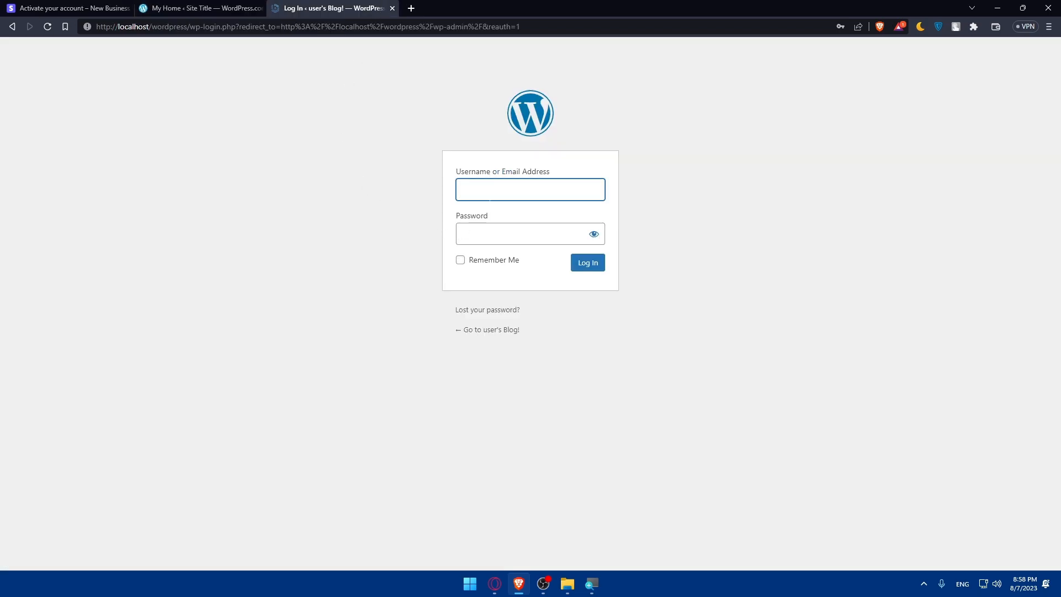
Step: Log in to the local WordPress admin and go to Plugins > Add New
{"action": "left_click", "coordinate": [587, 262]}
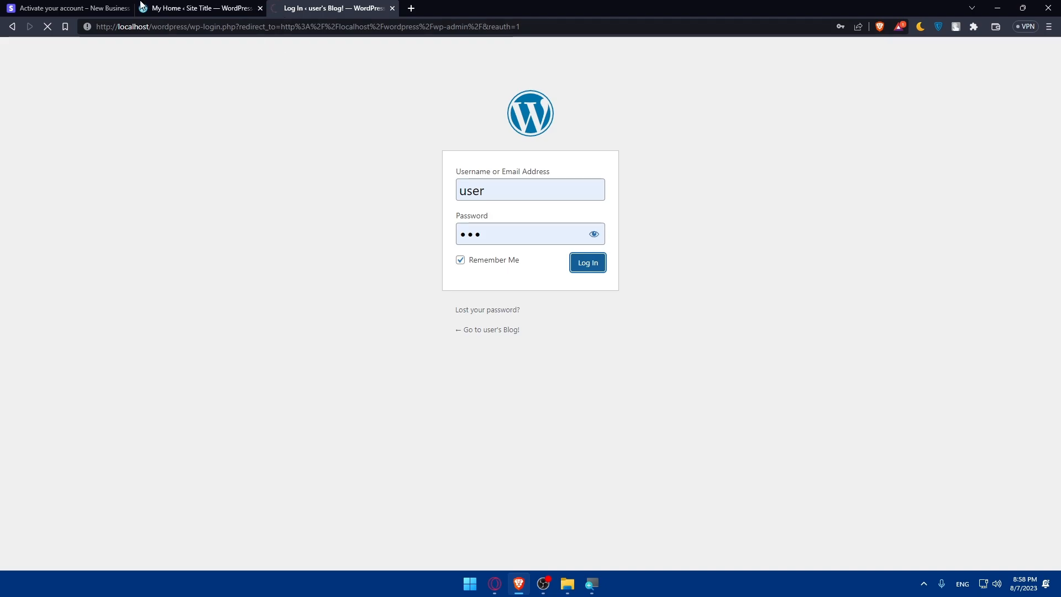
{"action": "left_click", "coordinate": [199, 8]}
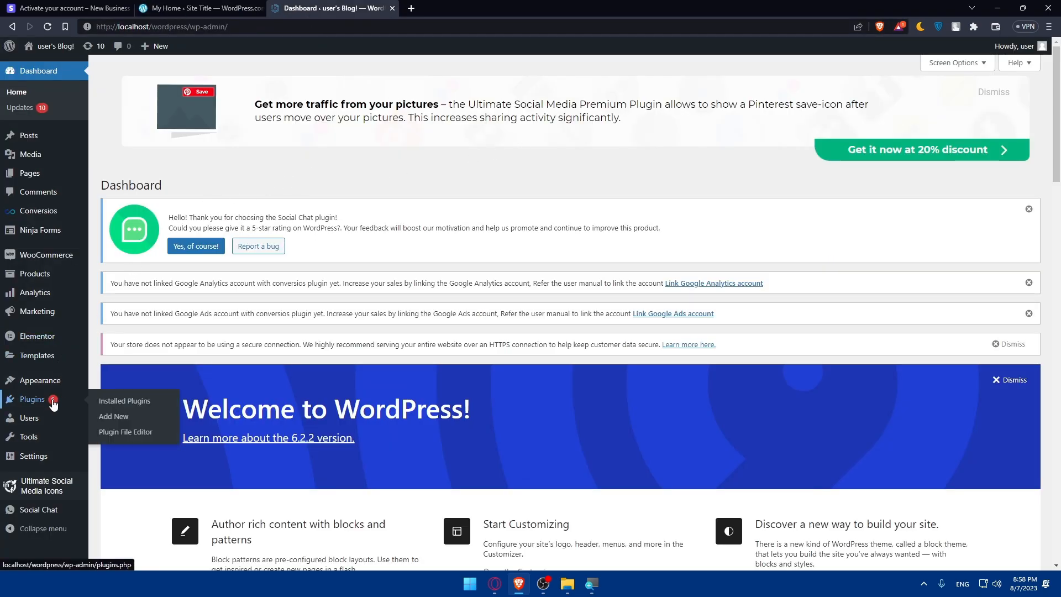
{"action": "left_click", "coordinate": [114, 417]}
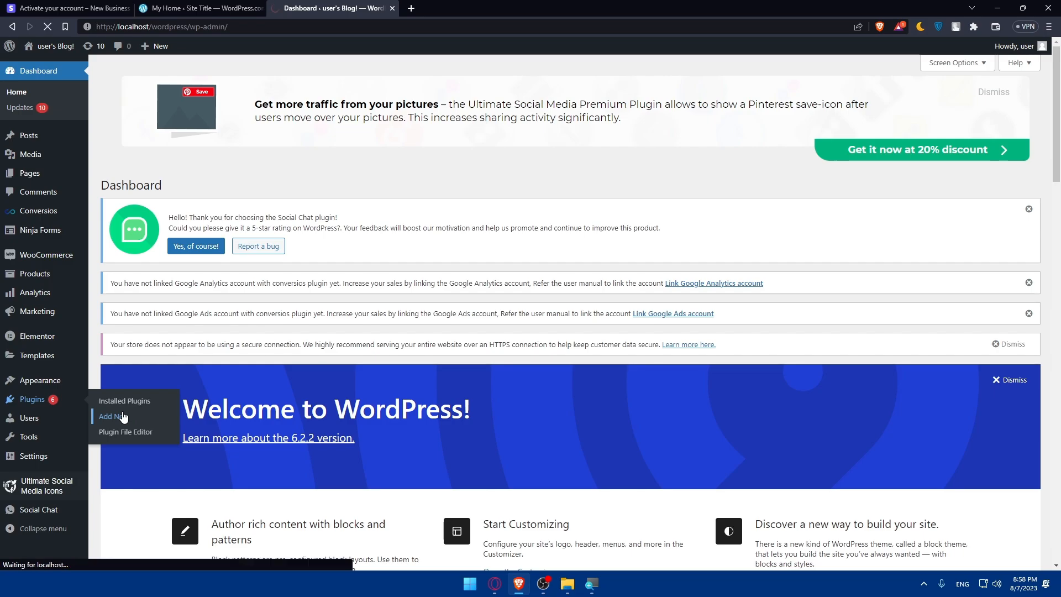
{"action": "left_click", "coordinate": [109, 417]}
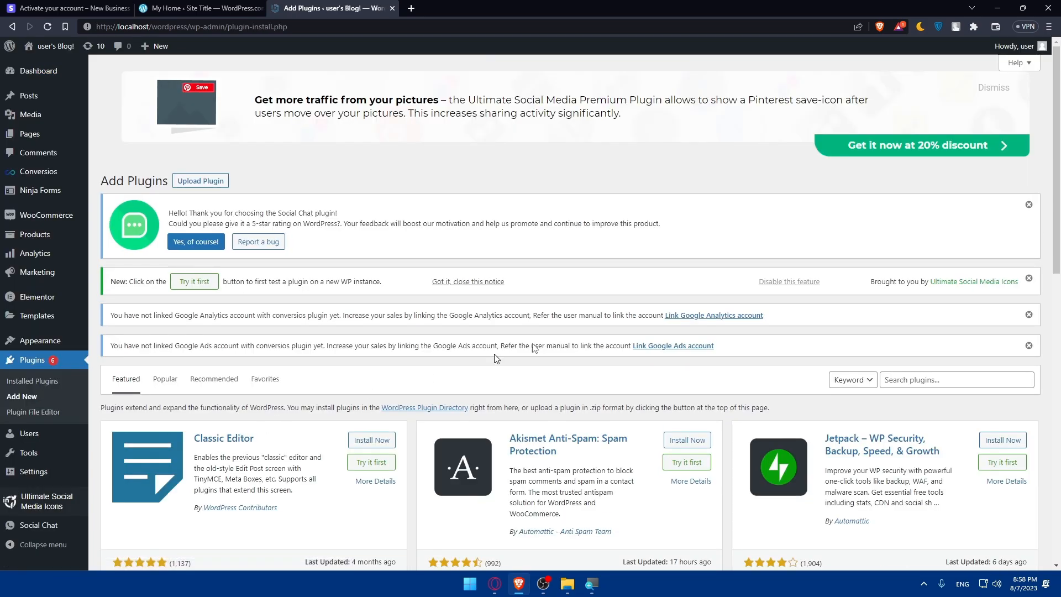
Step: Search the plugin directory for 'stripe' and skim the results
{"action": "left_click", "coordinate": [958, 380]}
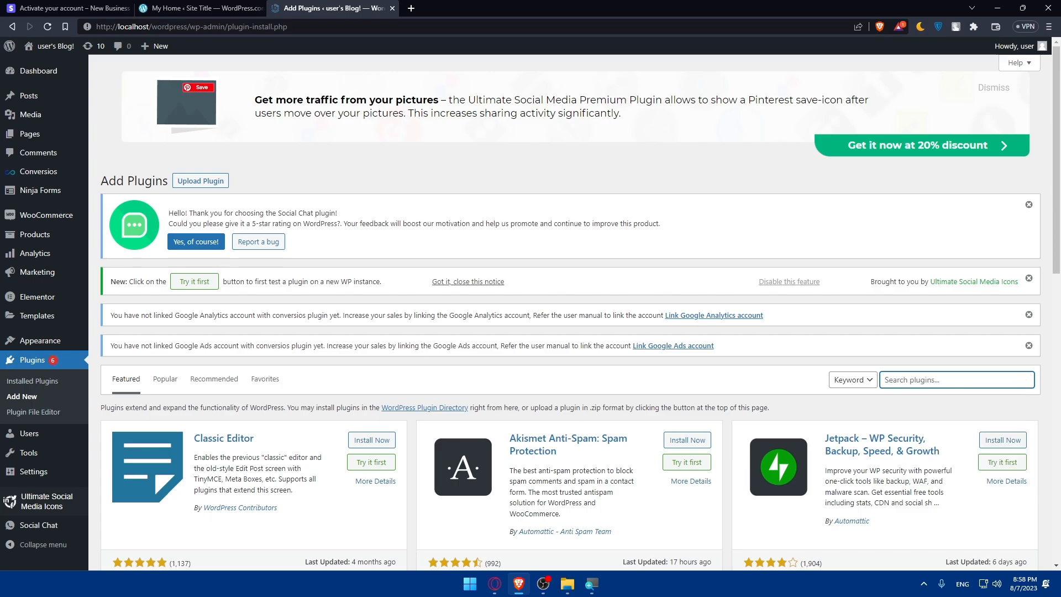
{"action": "type", "text": "stripe"}
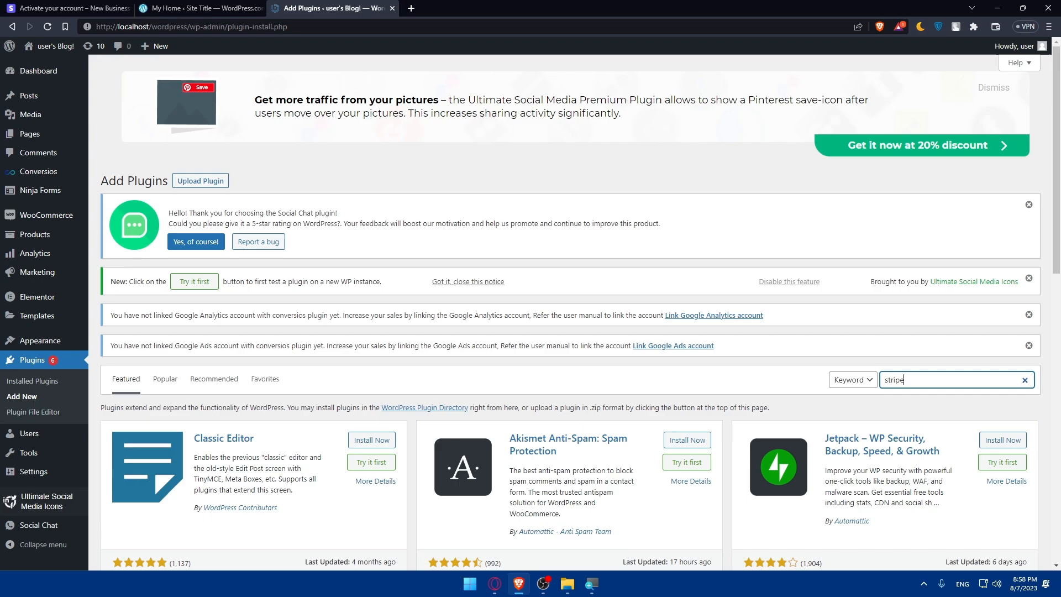
{"action": "key", "text": "Enter"}
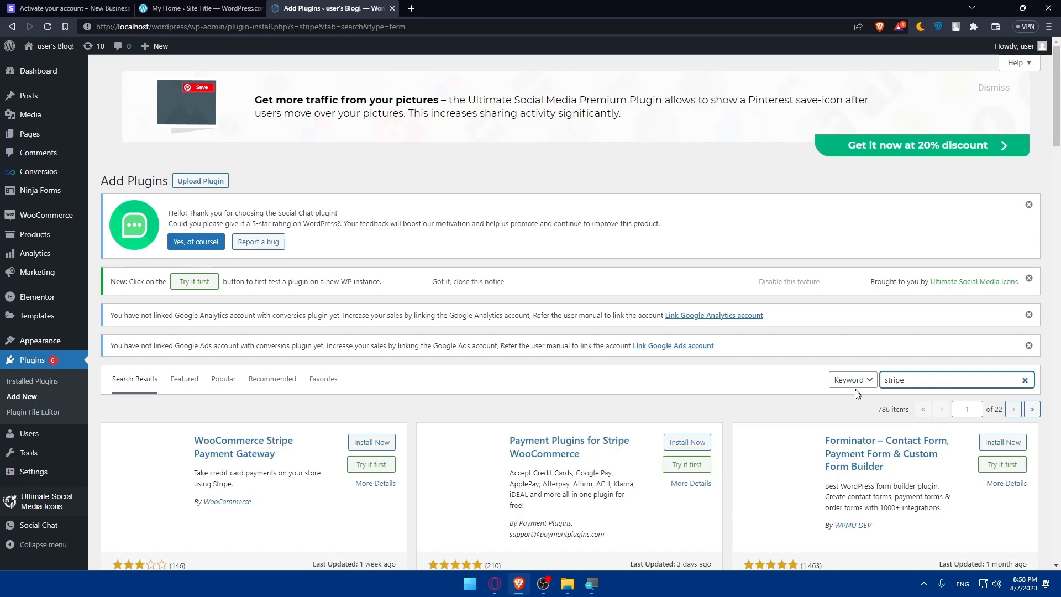
{"action": "scroll", "scroll_direction": "down", "scroll_amount": 3}
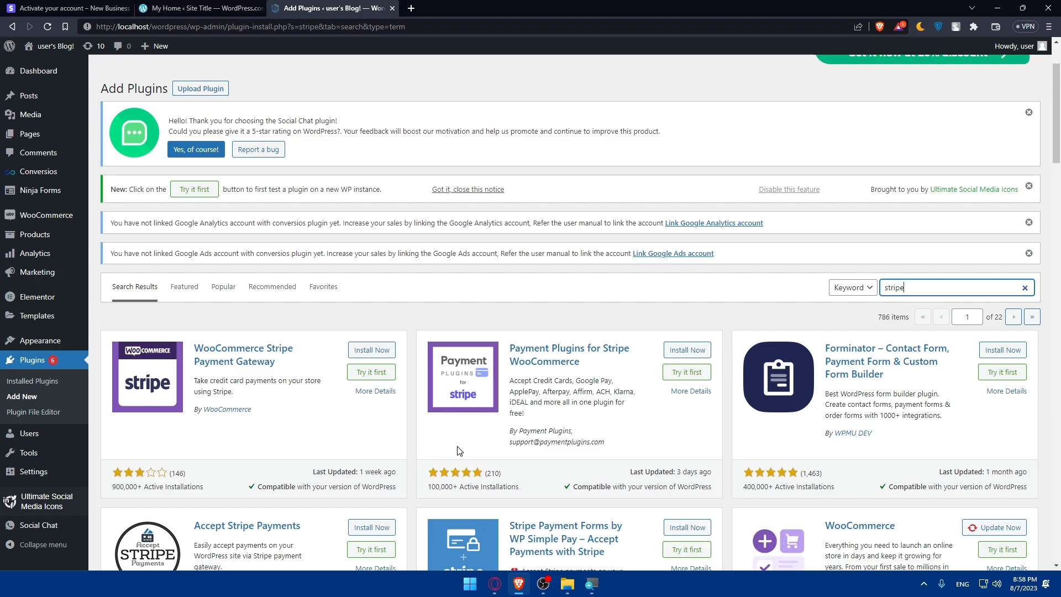
{"action": "mouse_move", "coordinate": [272, 377]}
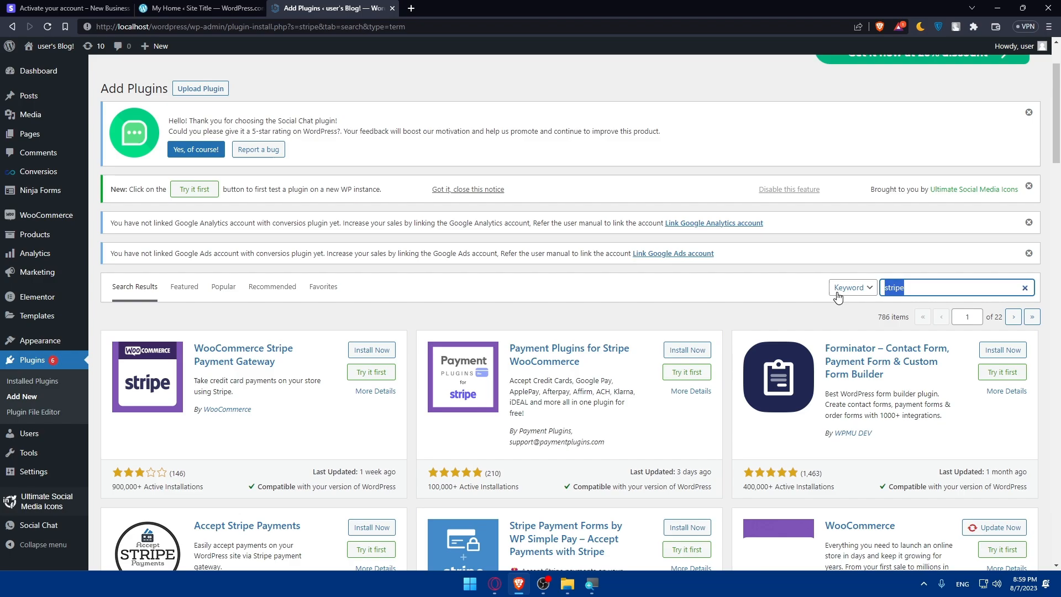
Step: Try 'wp' and 'simple' searches, then search 'stripe' again and browse the results
{"action": "type", "text": "wp"}
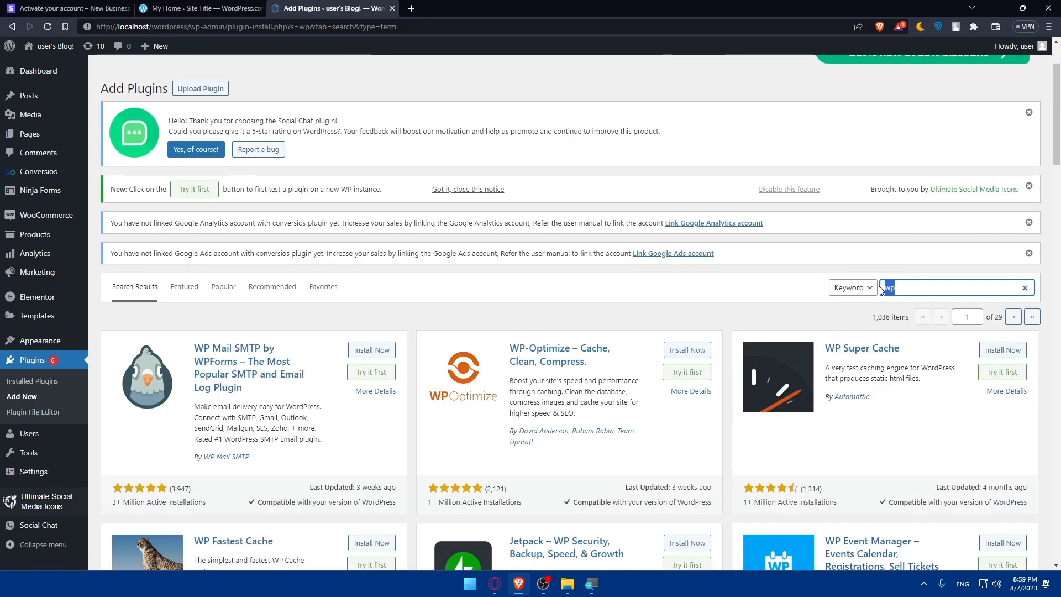
{"action": "type", "text": "simple pay"}
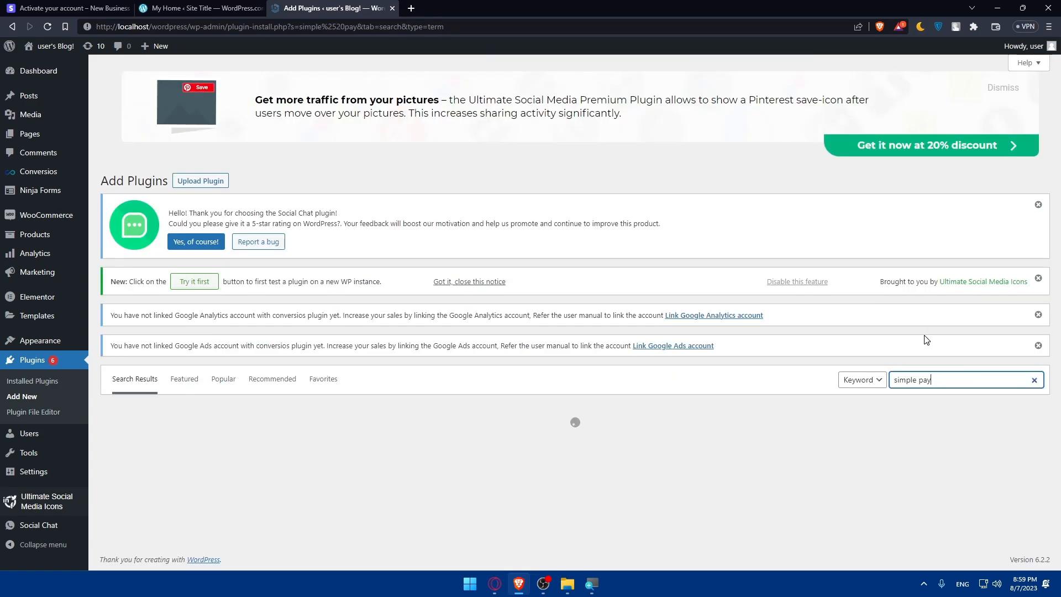
{"action": "mouse_move", "coordinate": [783, 340]}
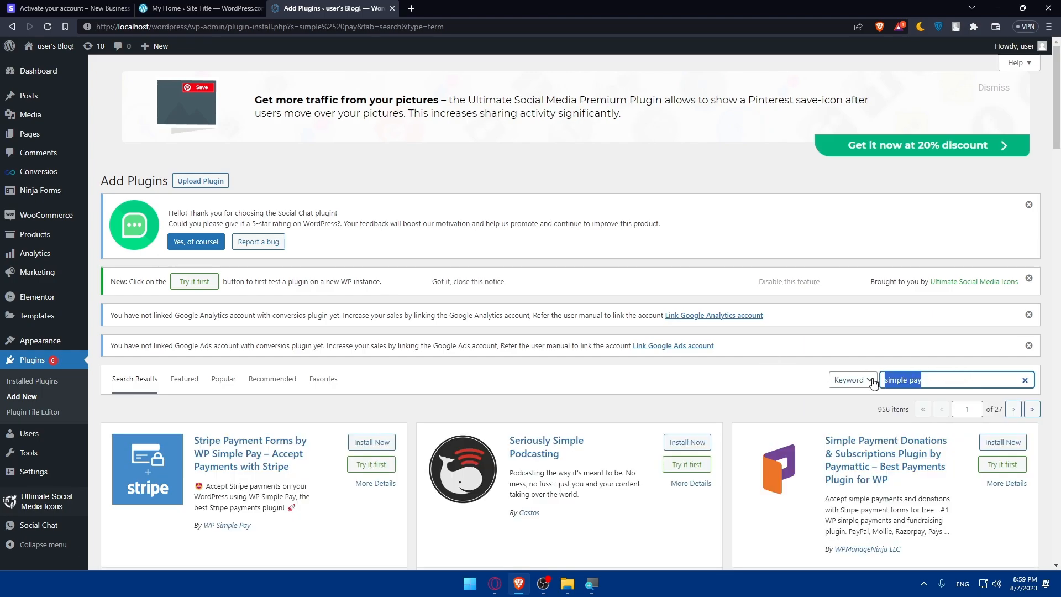
{"action": "mouse_move", "coordinate": [276, 475]}
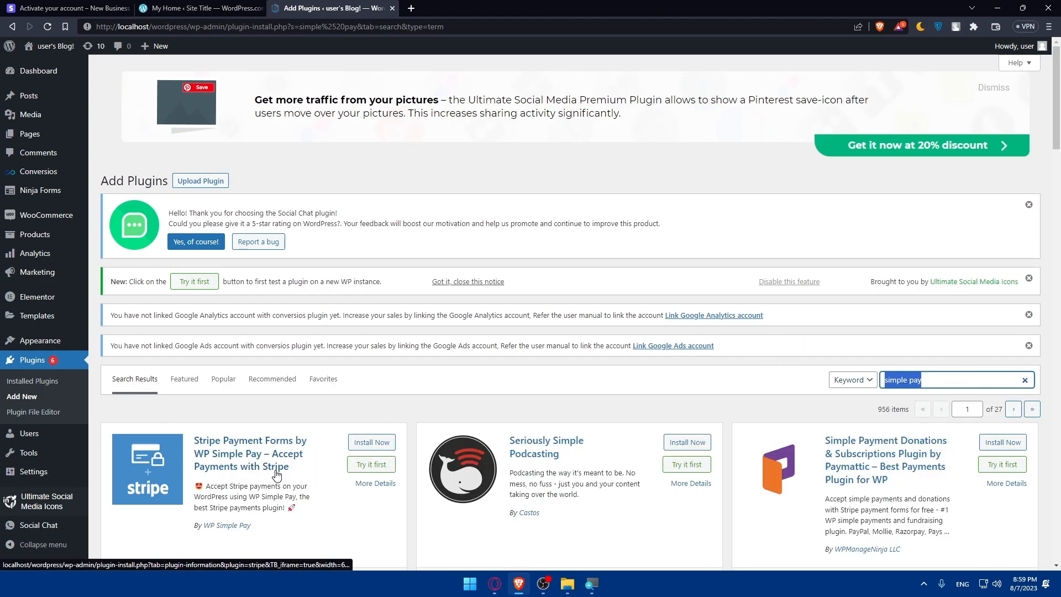
{"action": "mouse_move", "coordinate": [319, 467]}
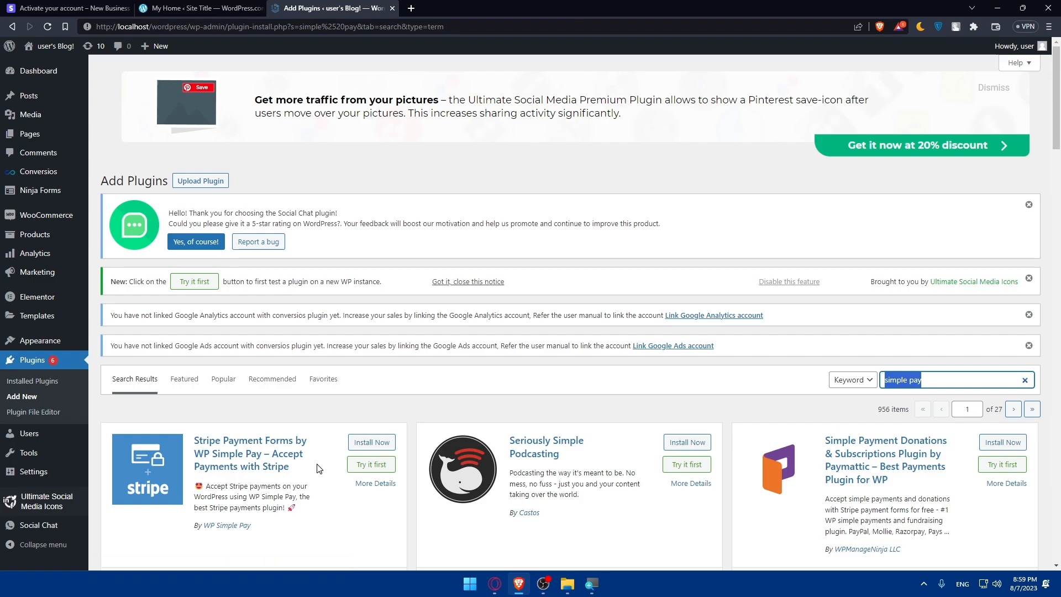
{"action": "type", "text": "stripe"}
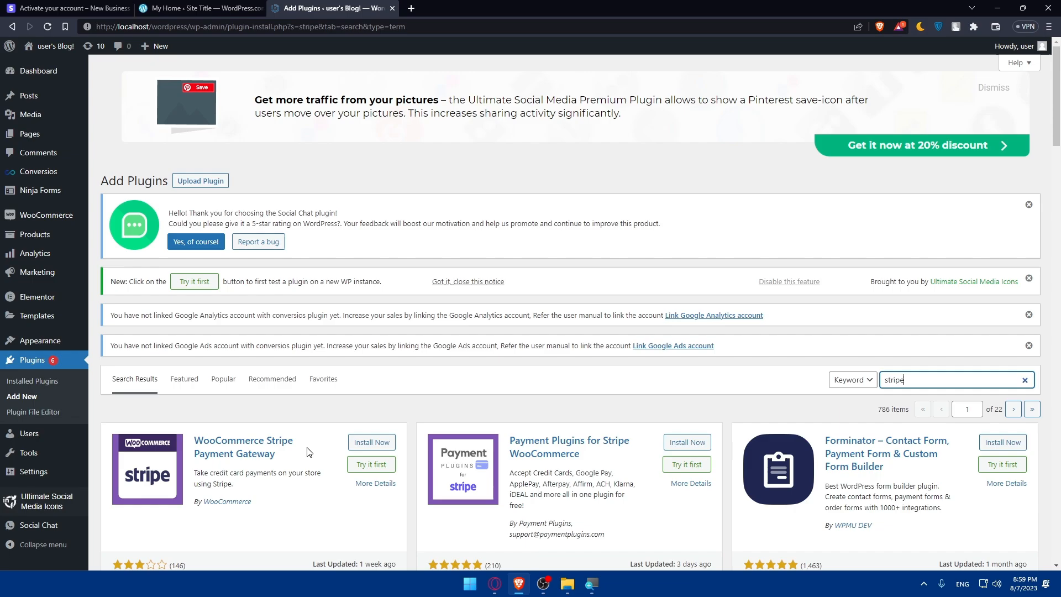
{"action": "mouse_move", "coordinate": [267, 465]}
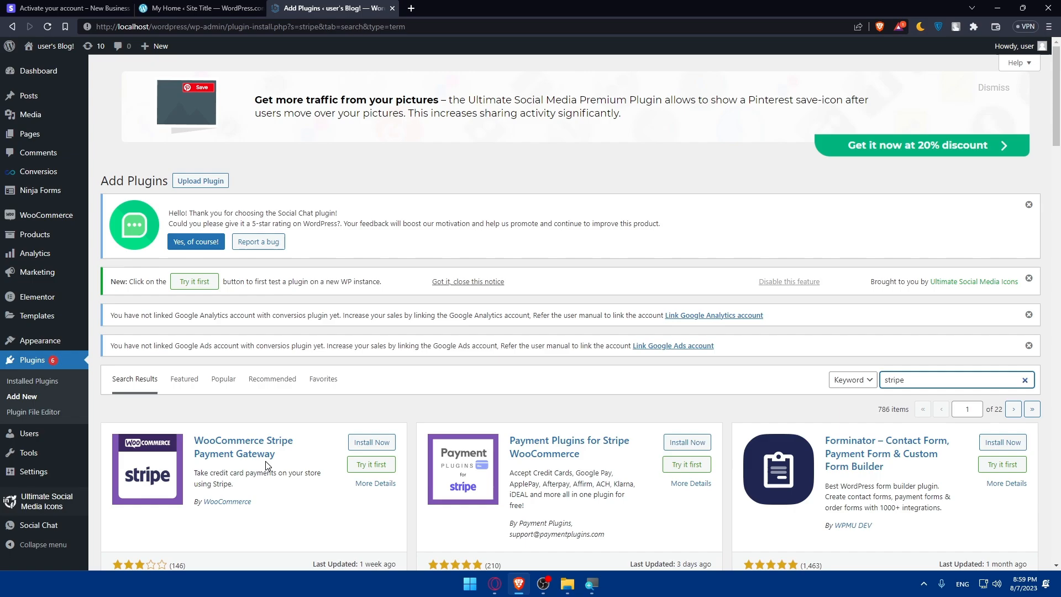
{"action": "scroll", "scroll_direction": "down", "scroll_amount": 3}
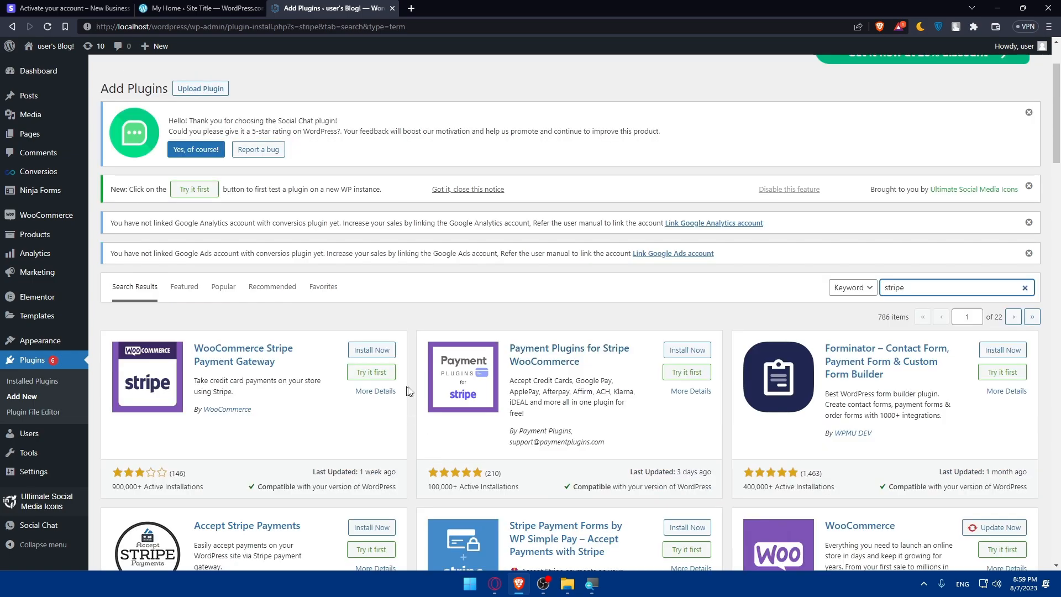
{"action": "scroll", "scroll_direction": "down", "scroll_amount": 3}
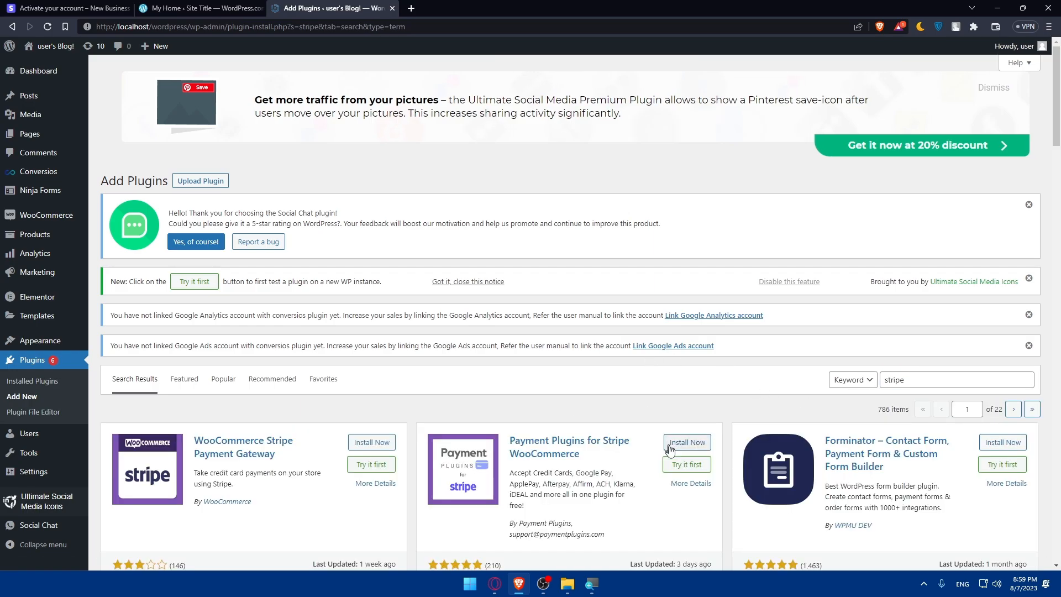
{"action": "scroll", "scroll_direction": "down", "scroll_amount": 3}
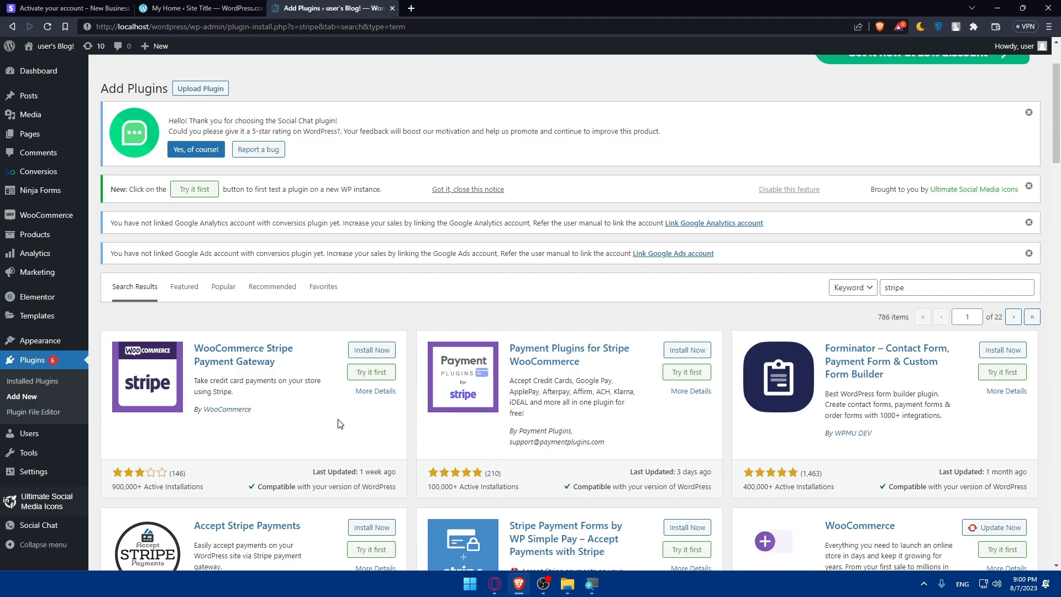
{"action": "mouse_move", "coordinate": [216, 367]}
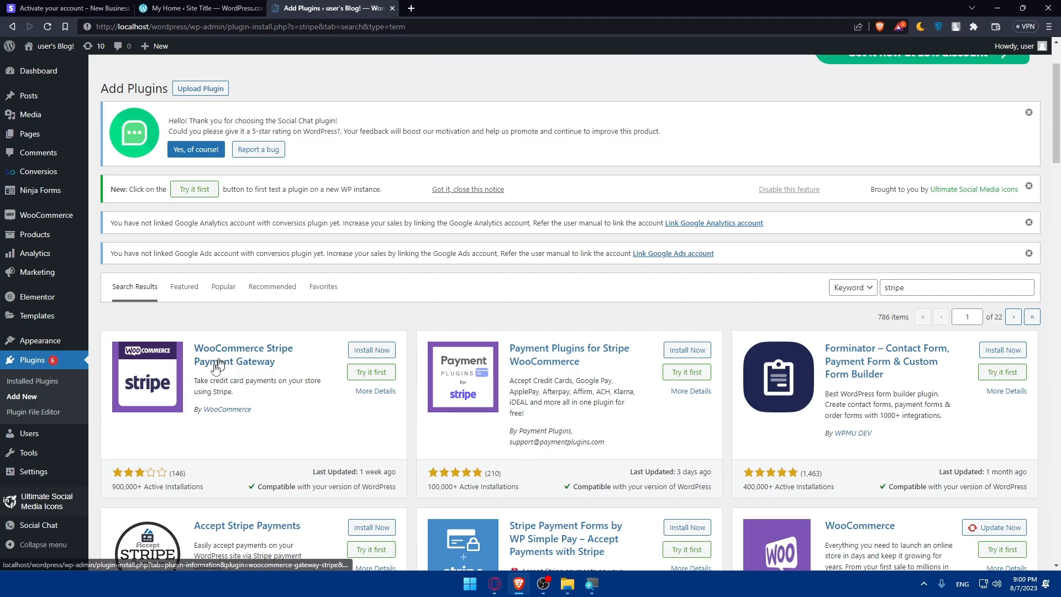
Step: Review the WooCommerce Stripe Payment Gateway details and install the plugin
{"action": "left_click", "coordinate": [375, 391]}
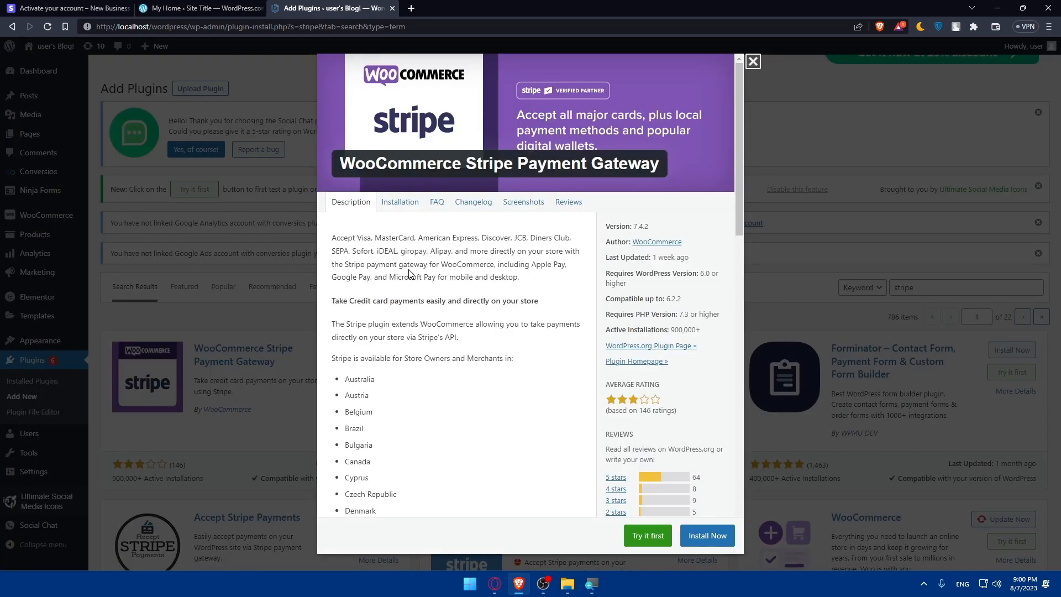
{"action": "mouse_move", "coordinate": [416, 233]}
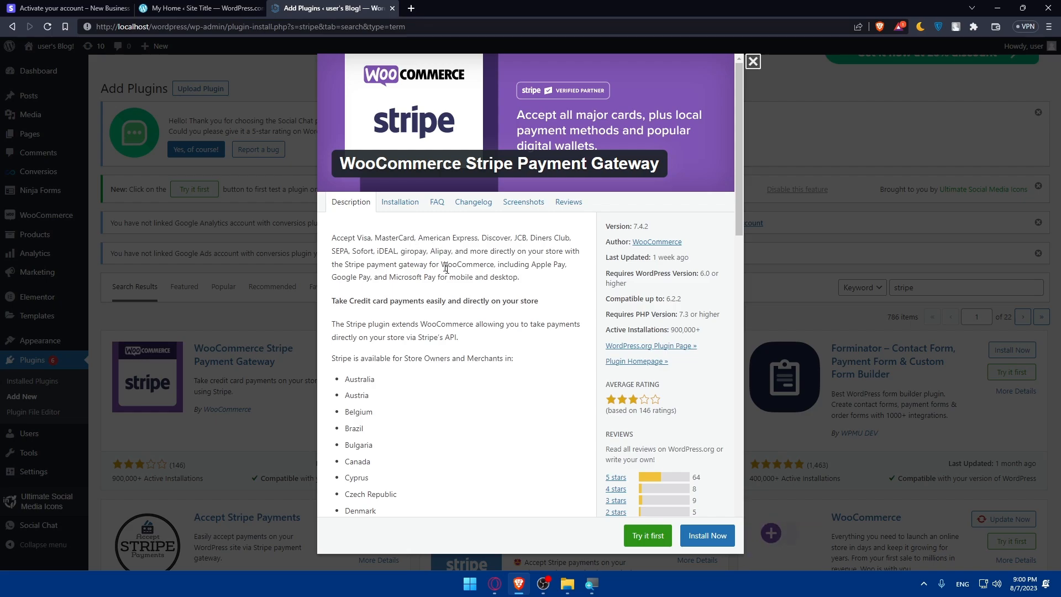
{"action": "scroll", "scroll_direction": "down", "scroll_amount": 3}
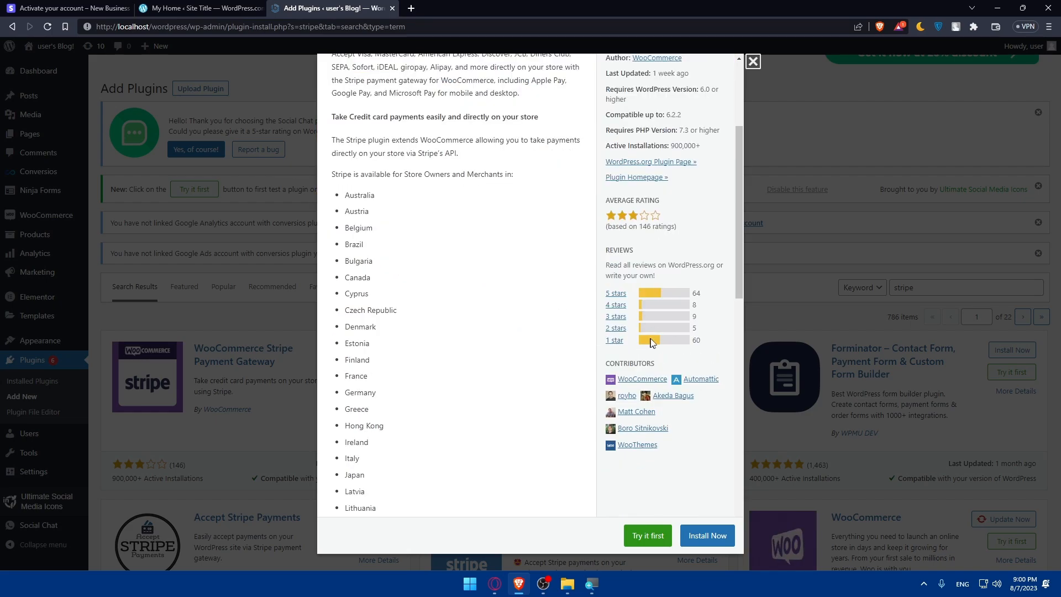
{"action": "scroll", "scroll_direction": "down", "scroll_amount": 3}
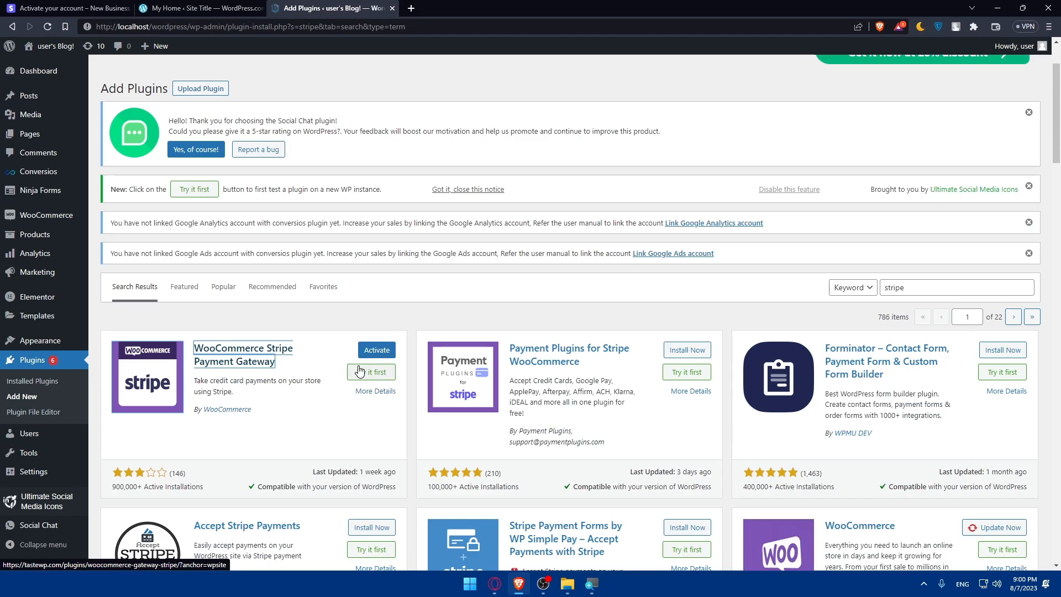
Step: Activate the Stripe gateway plugin and follow its Settings link in Installed Plugins
{"action": "left_click", "coordinate": [376, 349]}
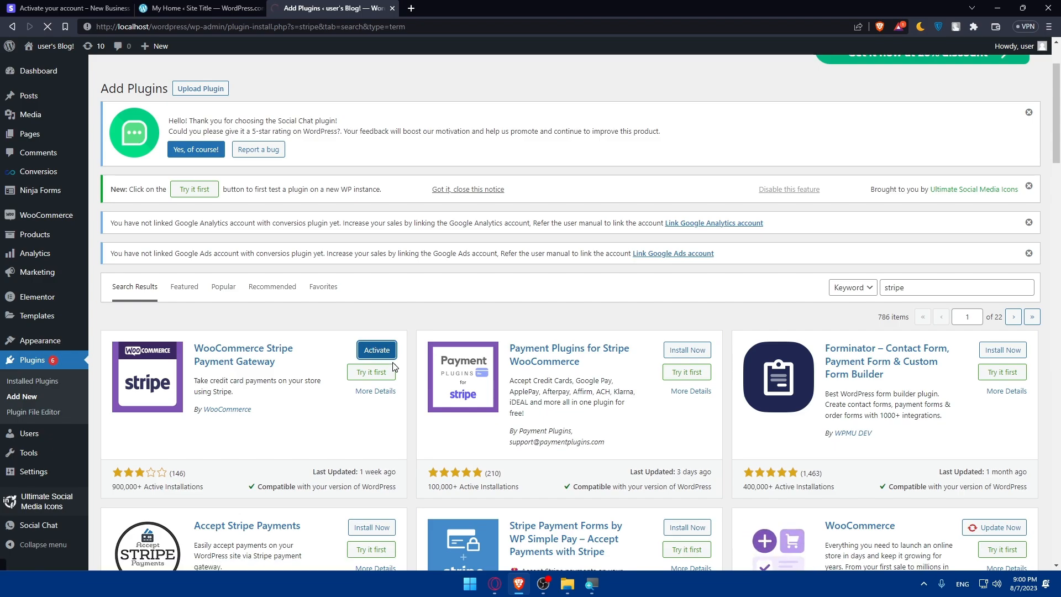
{"action": "left_click", "coordinate": [376, 350]}
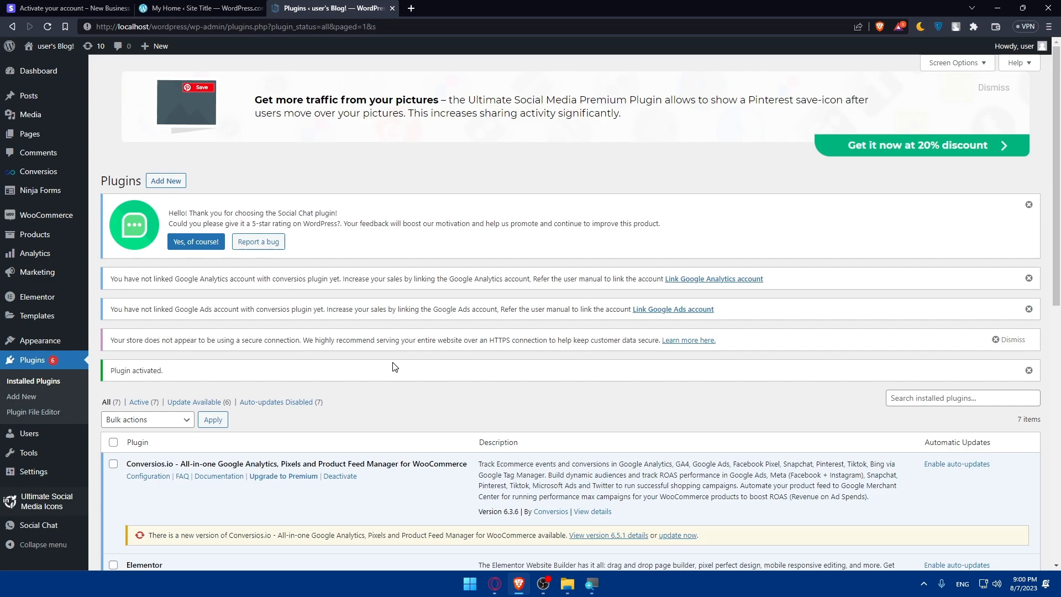
{"action": "mouse_move", "coordinate": [406, 389]}
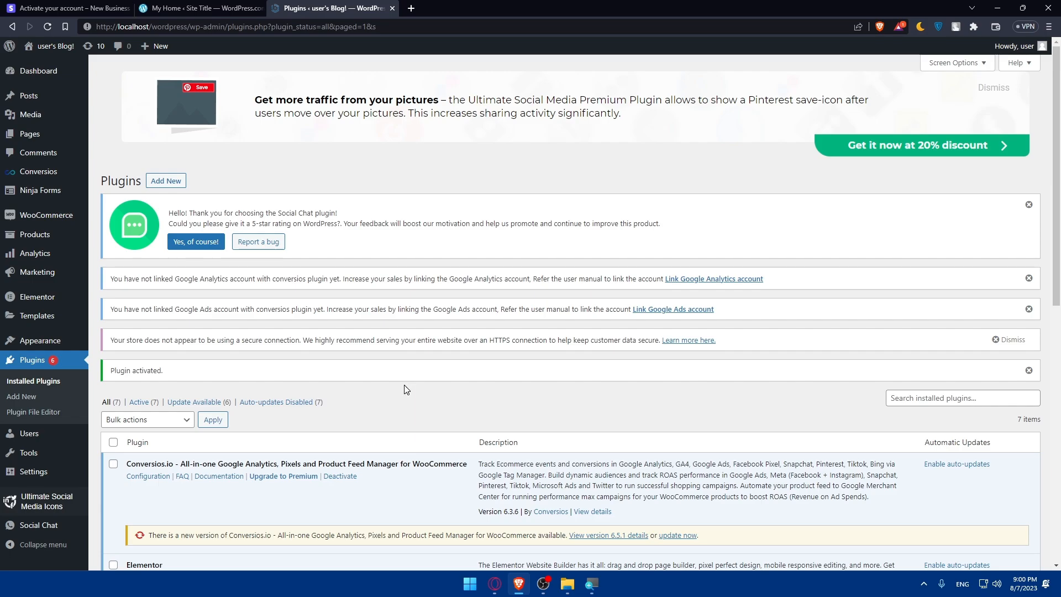
{"action": "scroll", "scroll_direction": "down", "scroll_amount": 3}
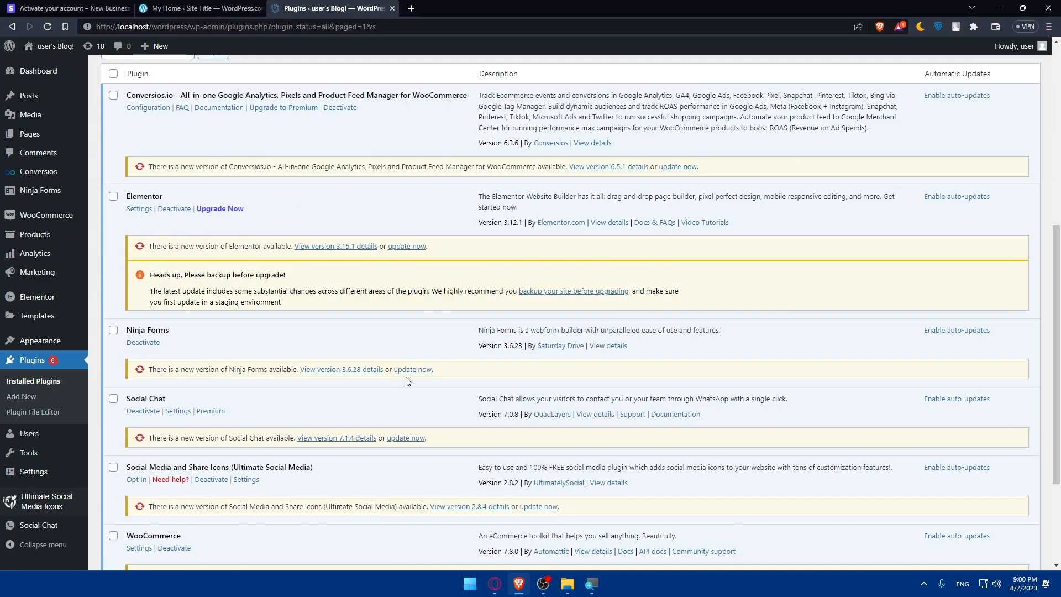
{"action": "scroll", "scroll_direction": "down", "scroll_amount": 3}
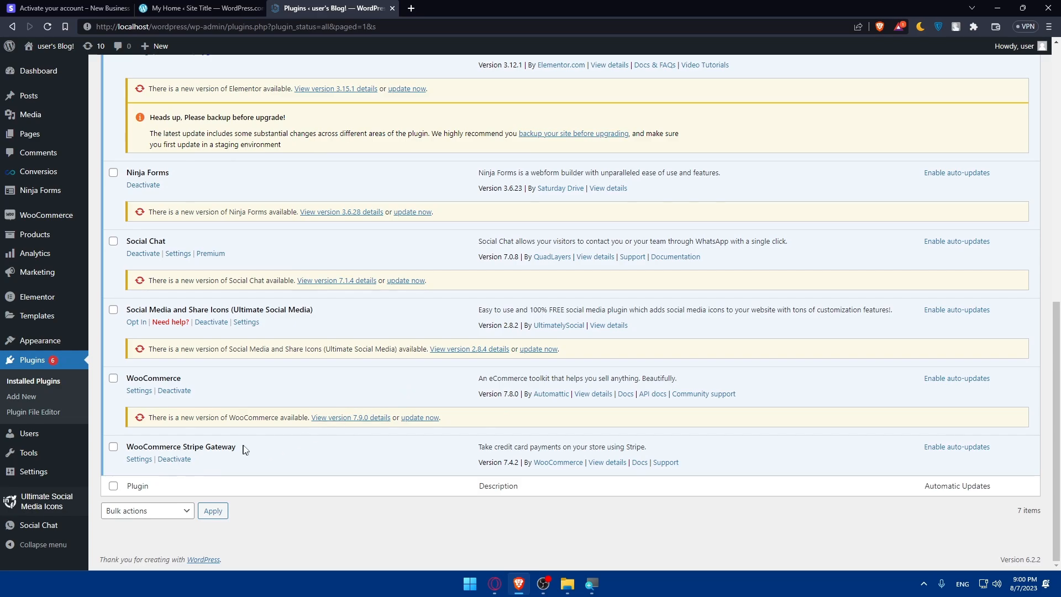
{"action": "mouse_move", "coordinate": [137, 463]}
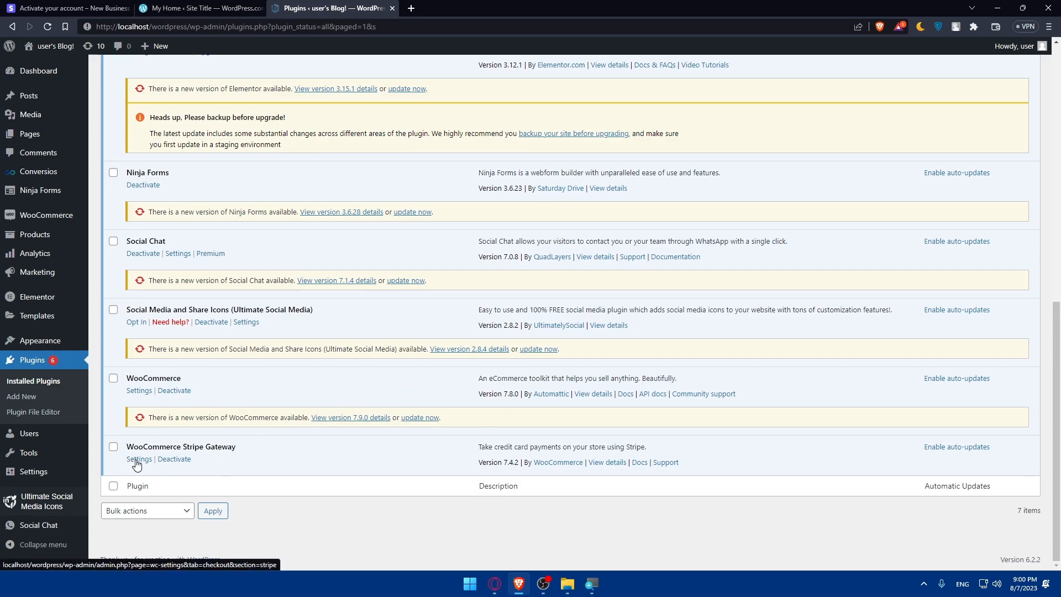
{"action": "left_click", "coordinate": [139, 459]}
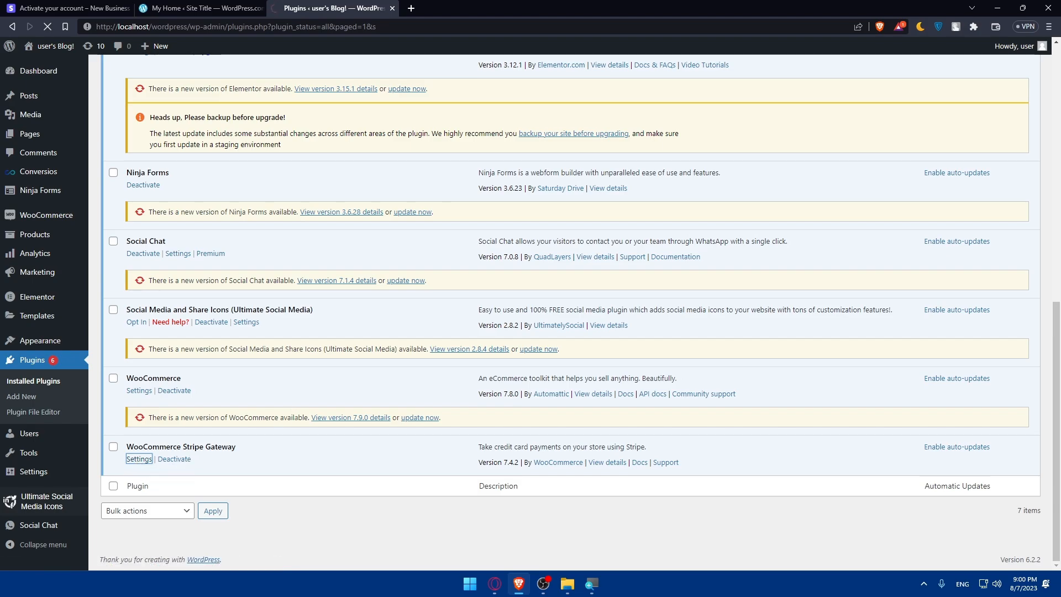
{"action": "mouse_move", "coordinate": [430, 265]}
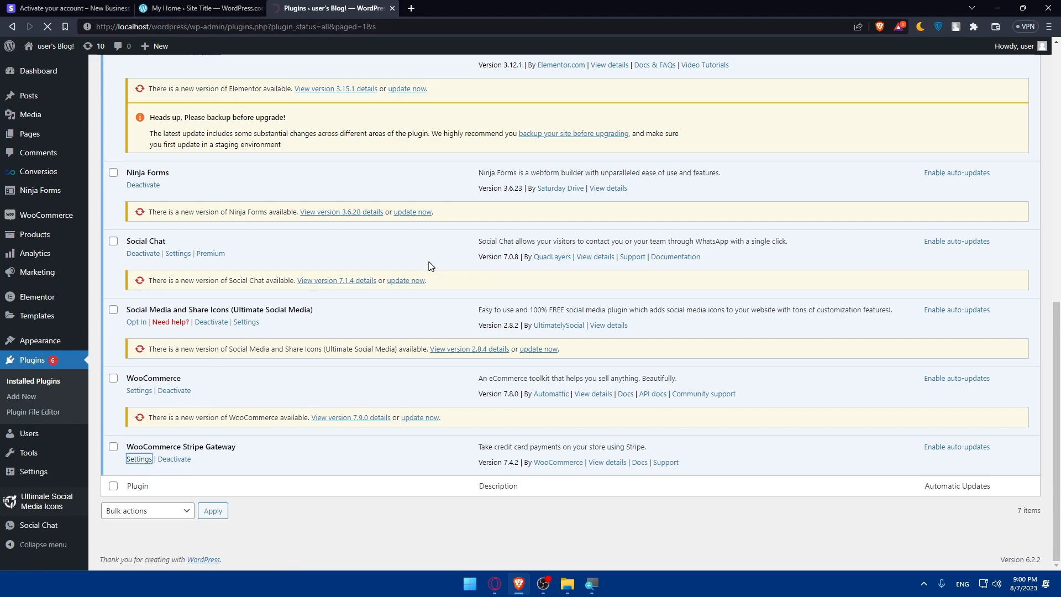
Step: Load WooCommerce's Stripe payment settings and scroll to the Get started with Stripe card
{"action": "left_click", "coordinate": [139, 459]}
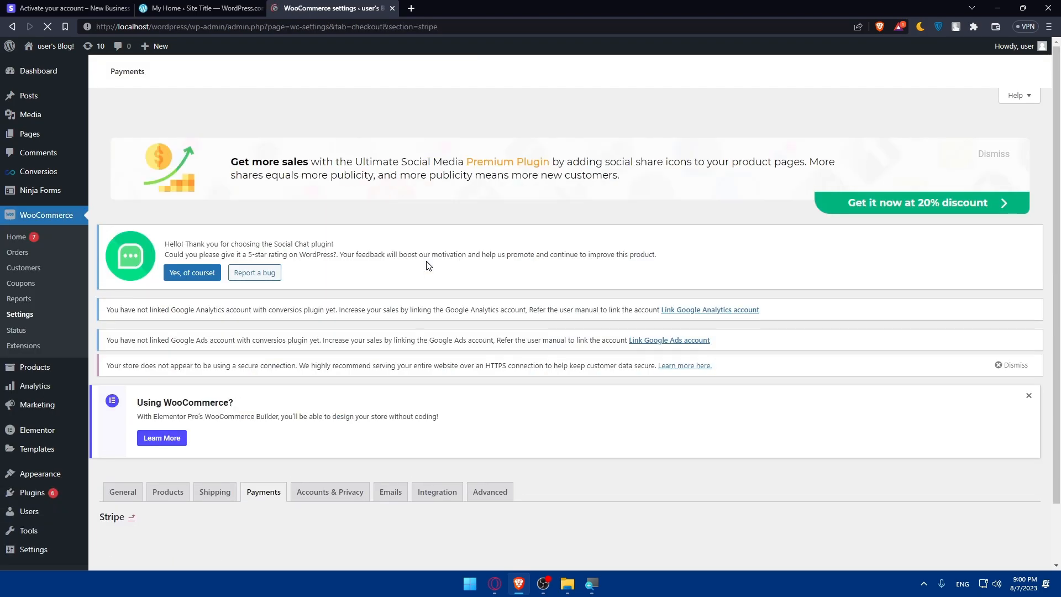
{"action": "scroll", "scroll_direction": "down", "scroll_amount": 3}
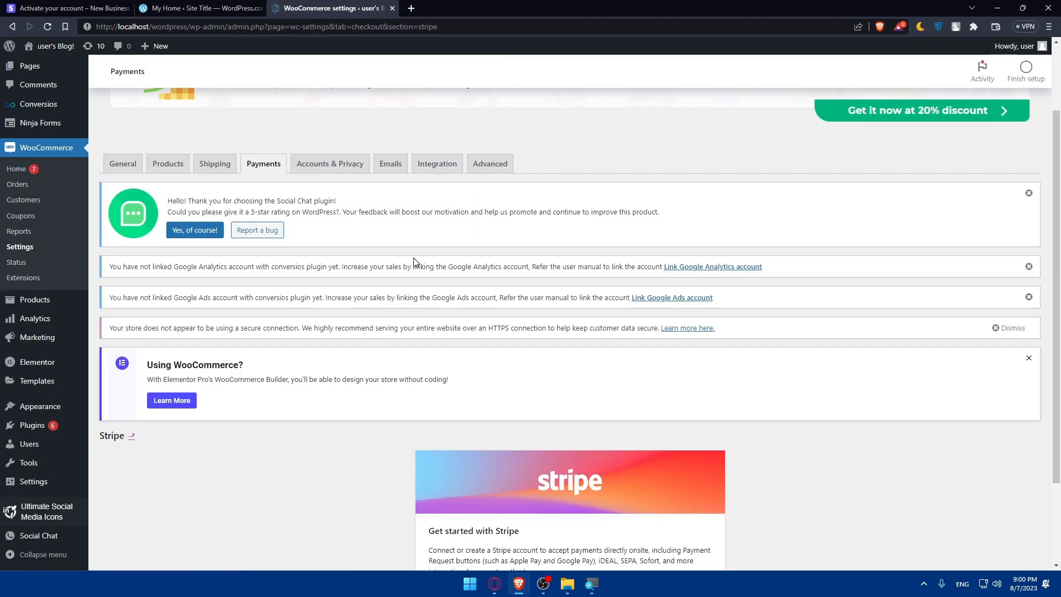
{"action": "scroll", "scroll_direction": "down", "scroll_amount": 3}
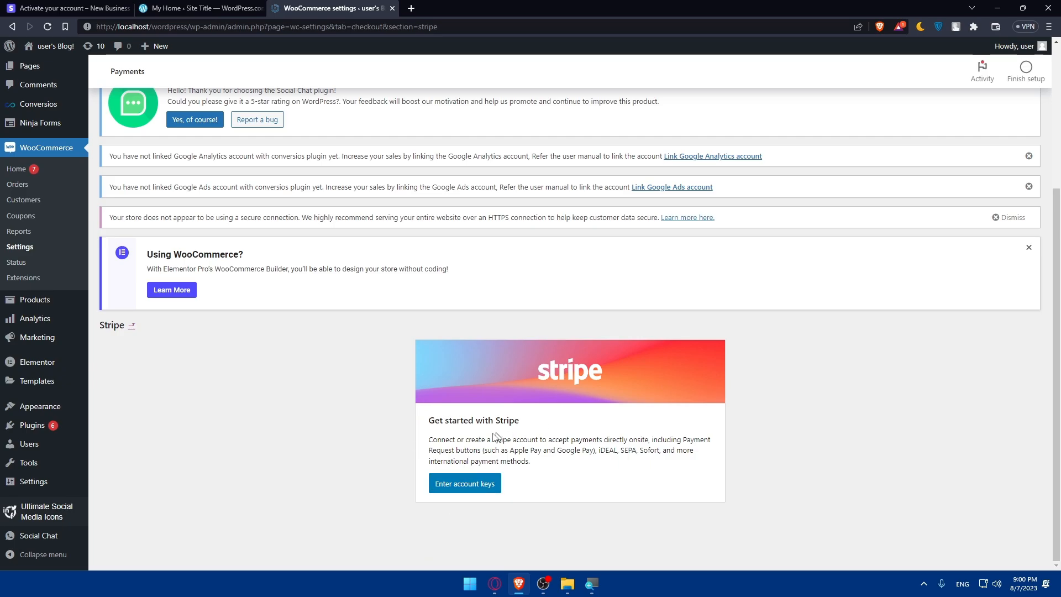
{"action": "mouse_move", "coordinate": [477, 430]}
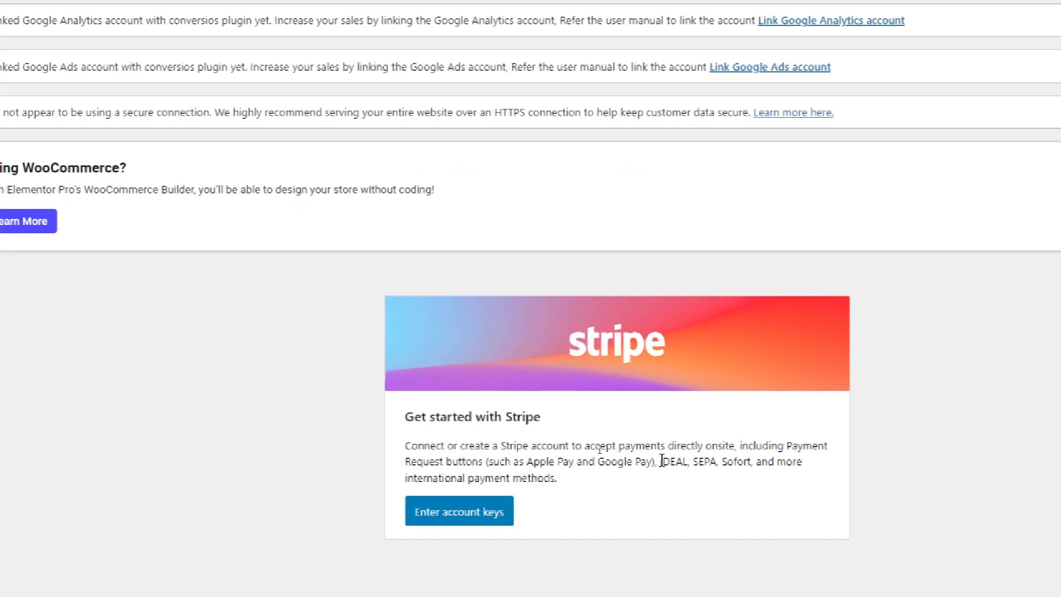
{"action": "scroll", "scroll_direction": "down", "scroll_amount": 3}
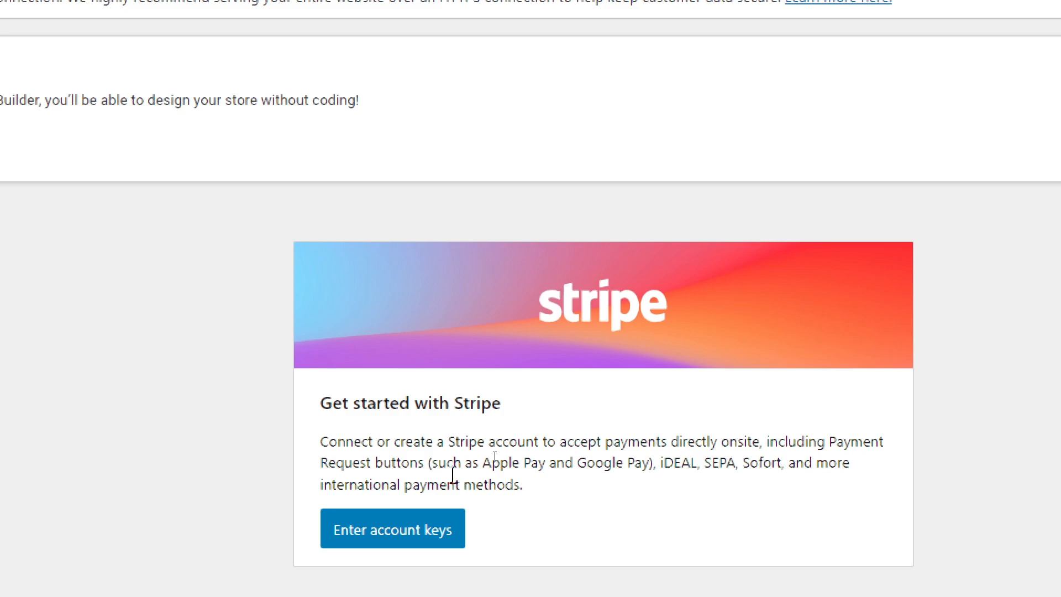
{"action": "mouse_move", "coordinate": [595, 486]}
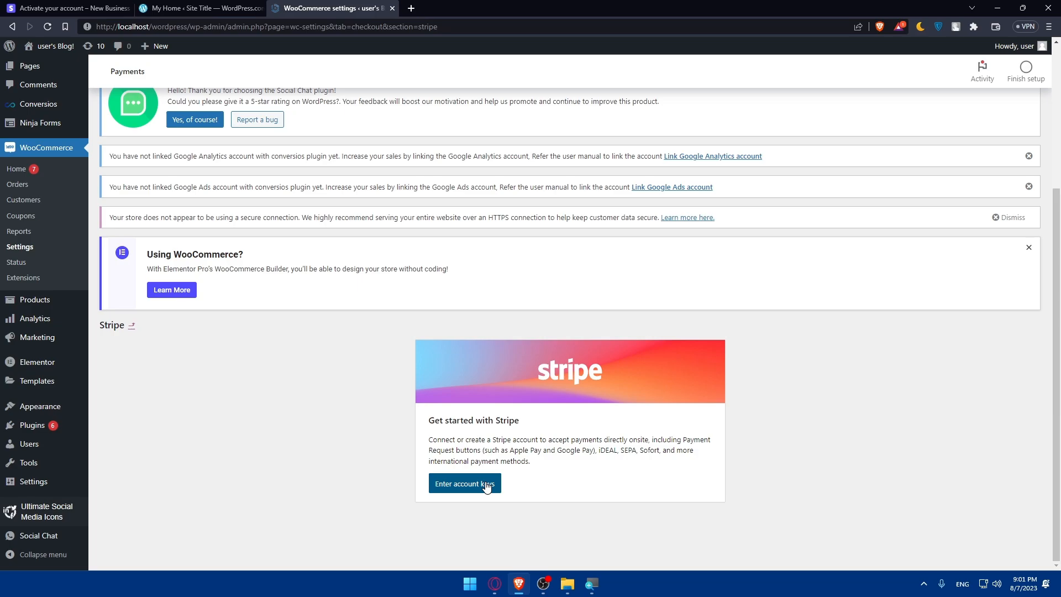
Step: Open the Enter account keys dialog, view the Test tab, then return to Live
{"action": "left_click", "coordinate": [465, 483]}
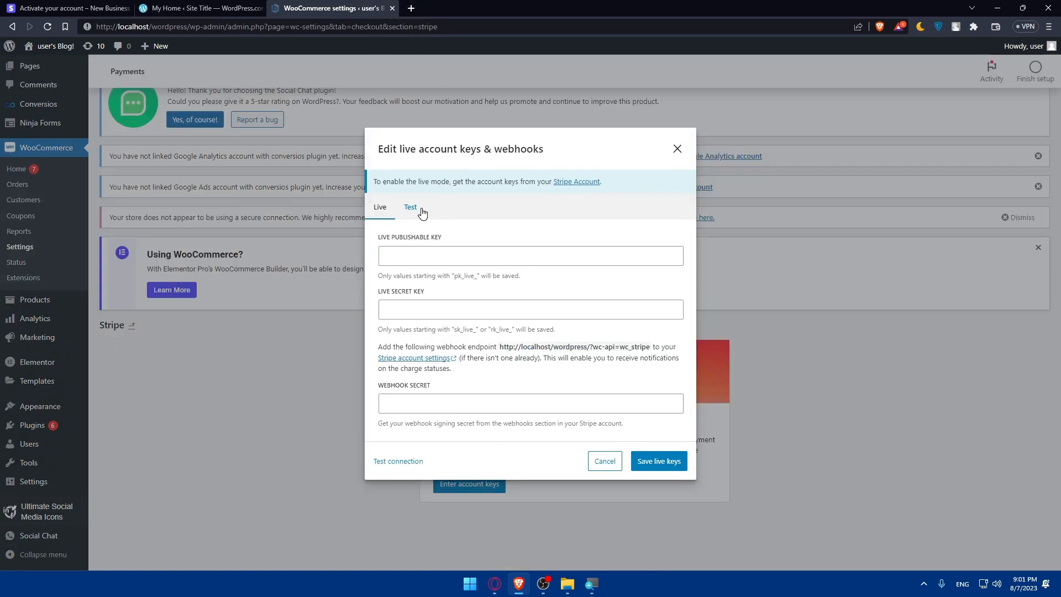
{"action": "mouse_move", "coordinate": [427, 200]}
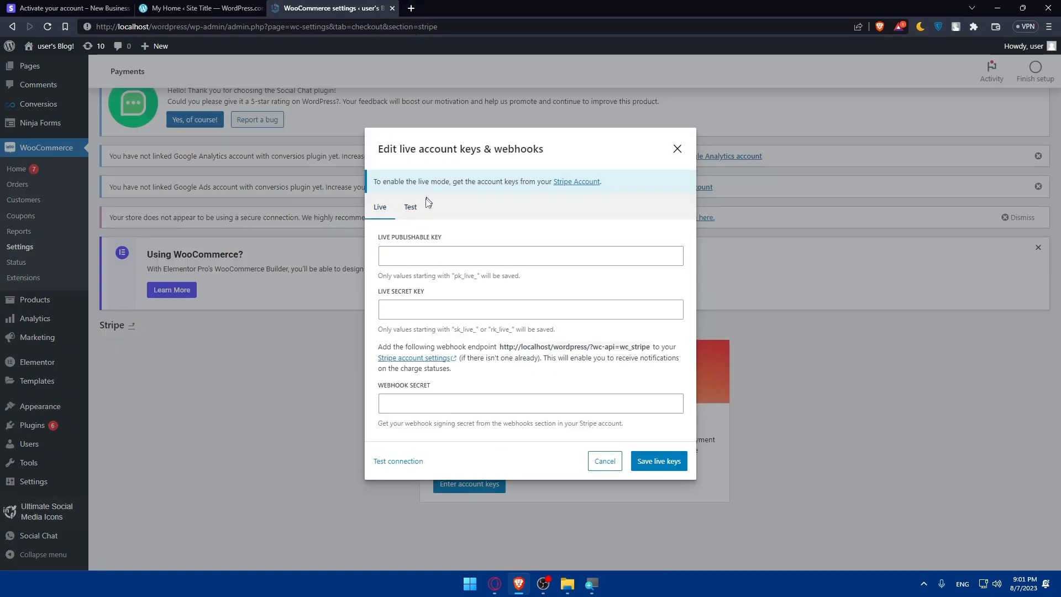
{"action": "left_click", "coordinate": [410, 207]}
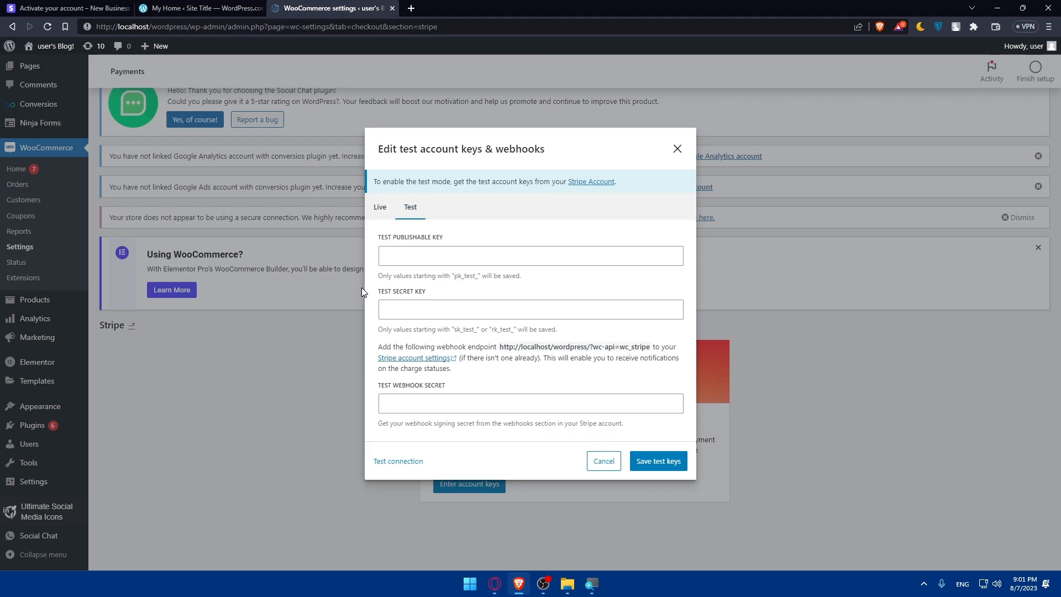
{"action": "left_click", "coordinate": [379, 206]}
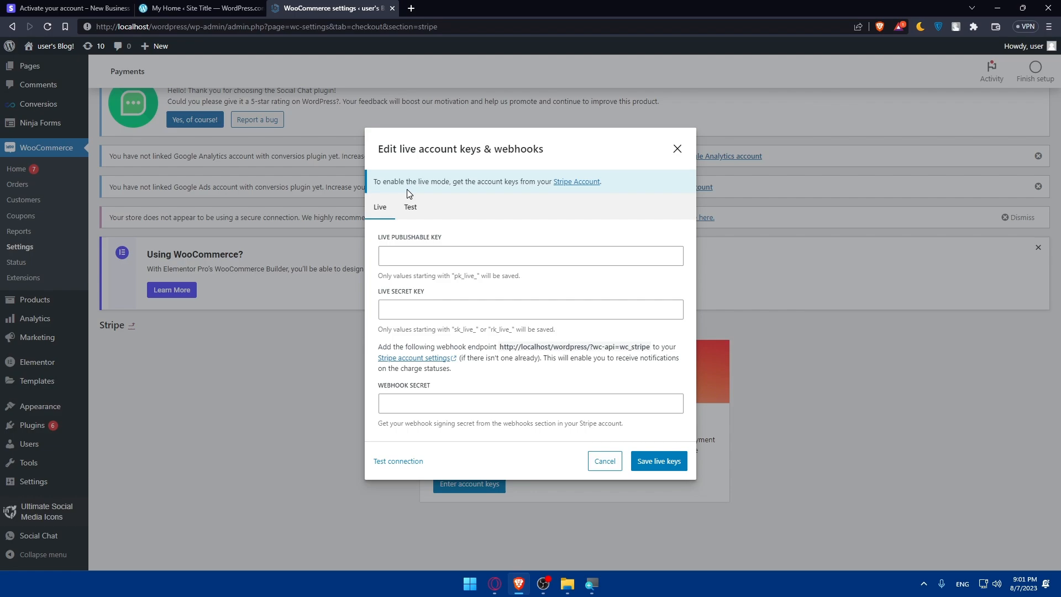
{"action": "mouse_move", "coordinate": [505, 195]}
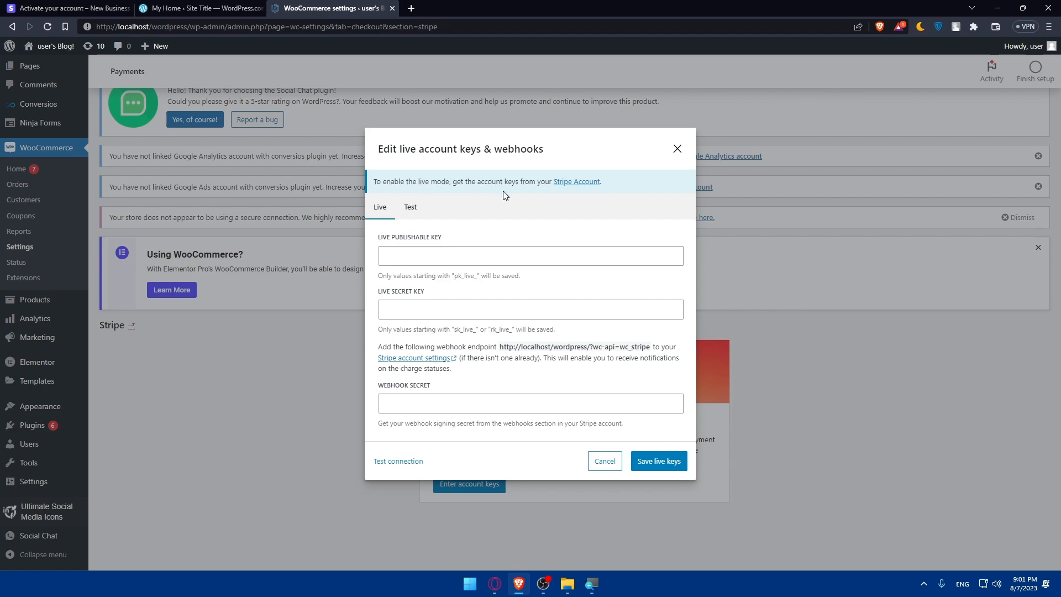
{"action": "mouse_move", "coordinate": [568, 193]}
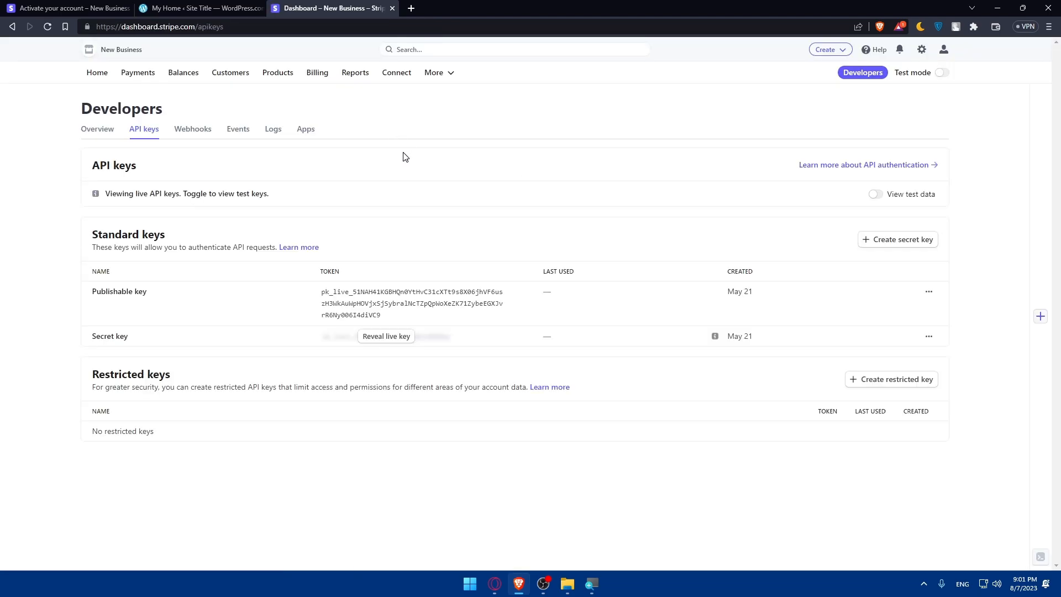
{"action": "mouse_move", "coordinate": [333, 75]}
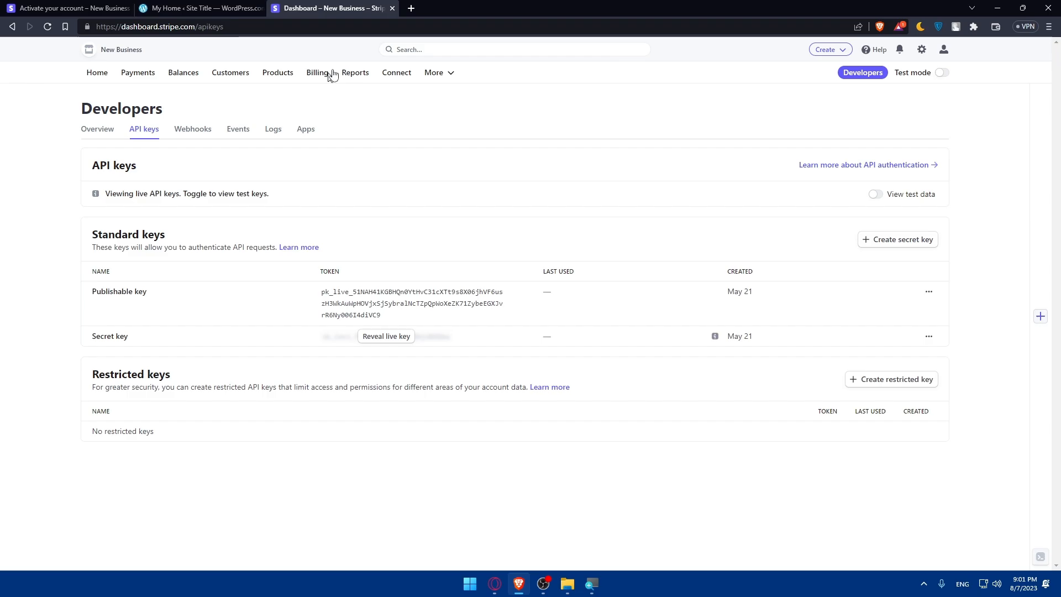
{"action": "mouse_move", "coordinate": [538, 225]}
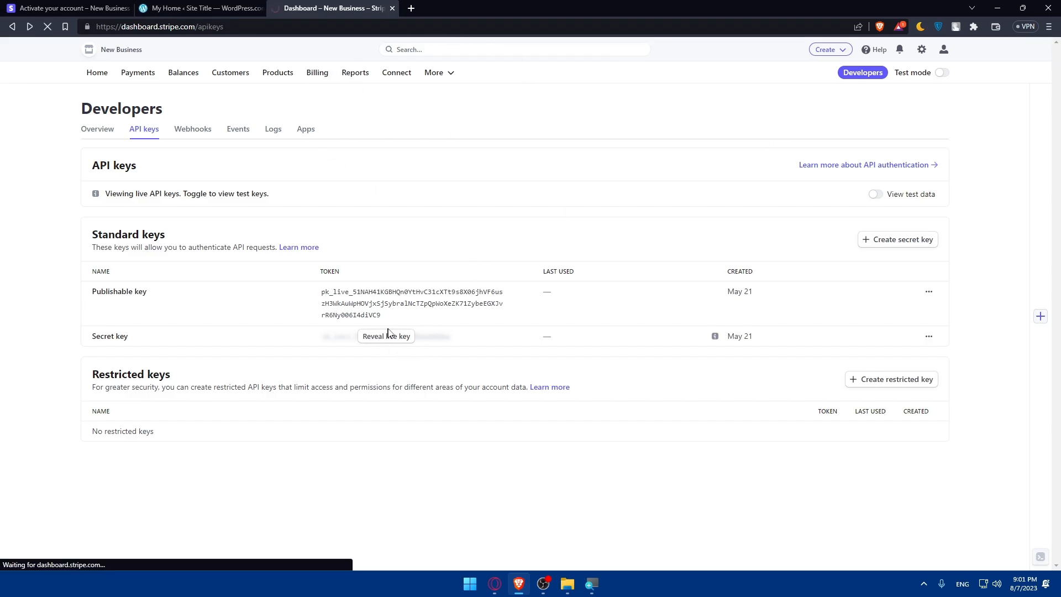
Step: Return from Stripe's live API keys page to the WordPress Stripe keys dialog
{"action": "left_click", "coordinate": [333, 8]}
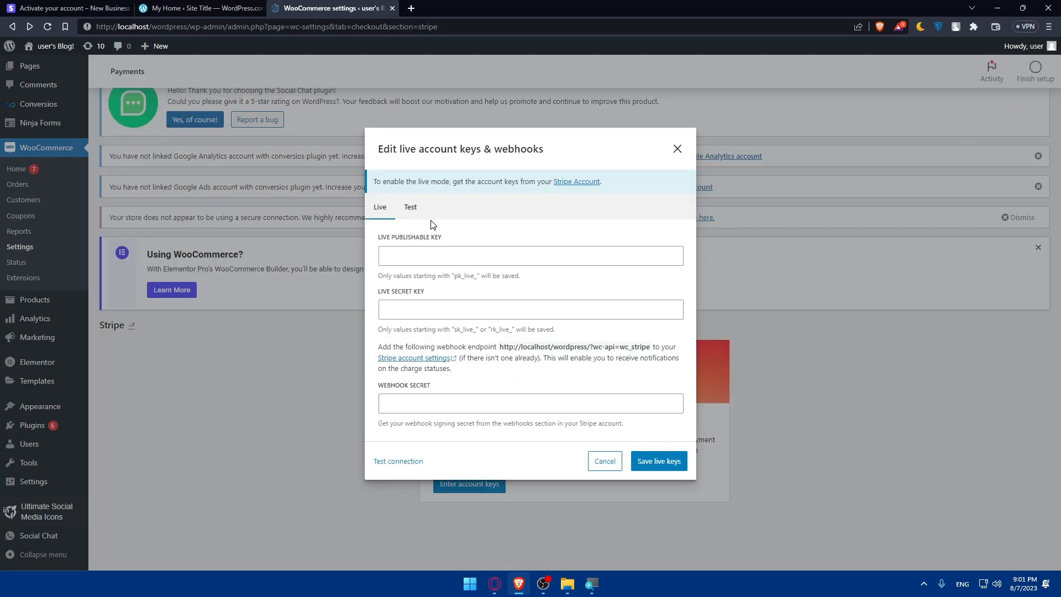
Step: Switch the Edit account keys dialog between Live and Test, leaving the Test key and webhook fields shown
{"action": "left_click", "coordinate": [410, 206]}
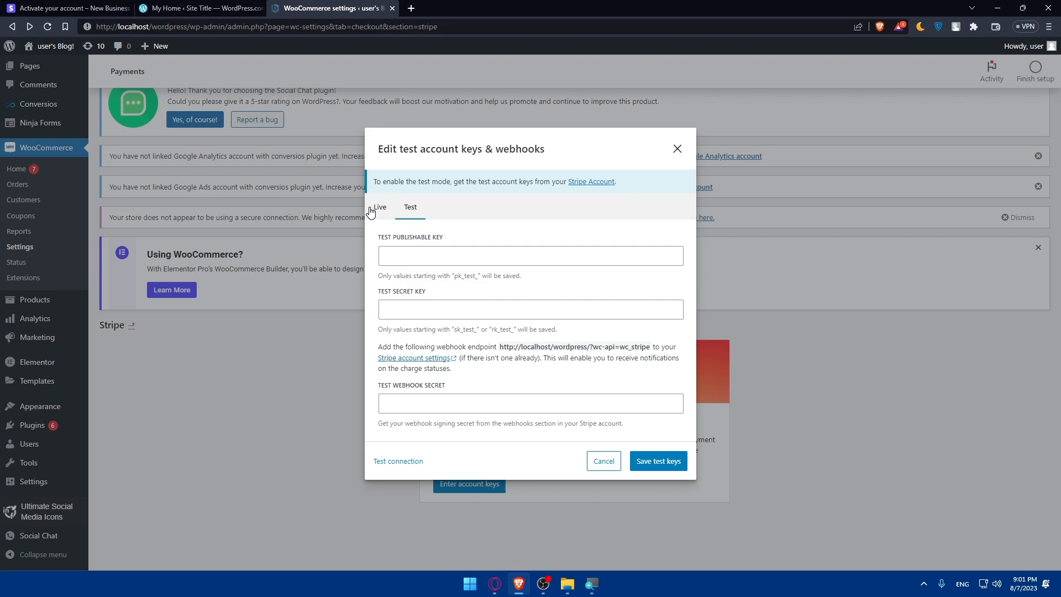
{"action": "left_click", "coordinate": [379, 207]}
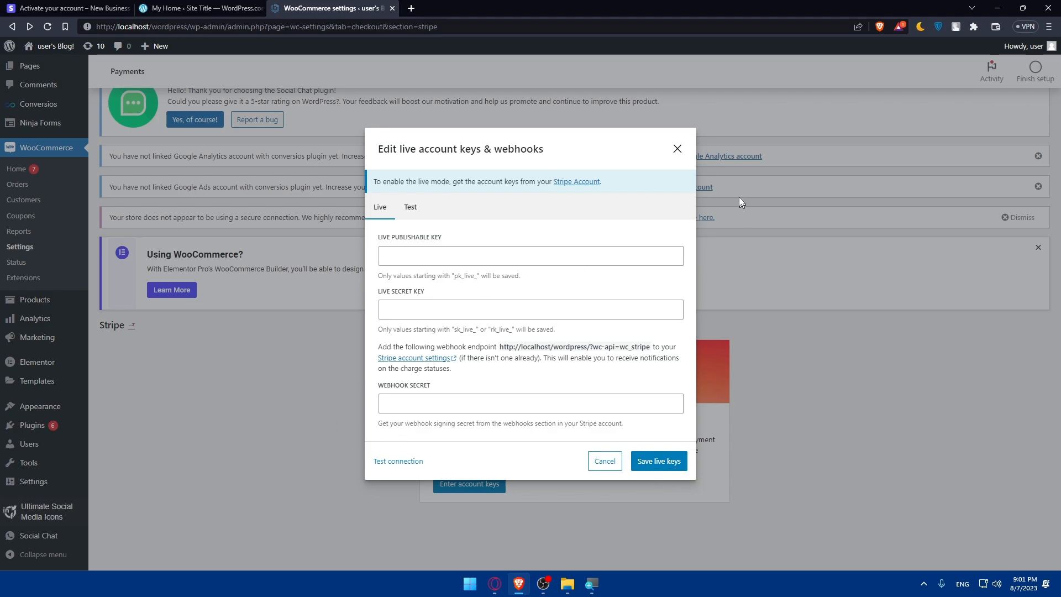
{"action": "left_click", "coordinate": [410, 207]}
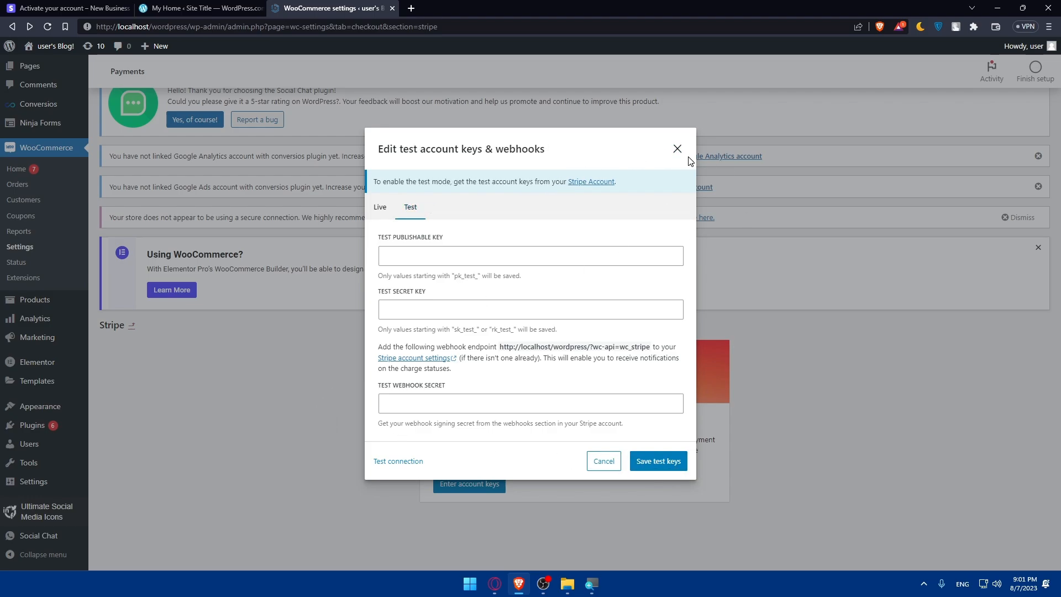
{"action": "left_click", "coordinate": [677, 148]}
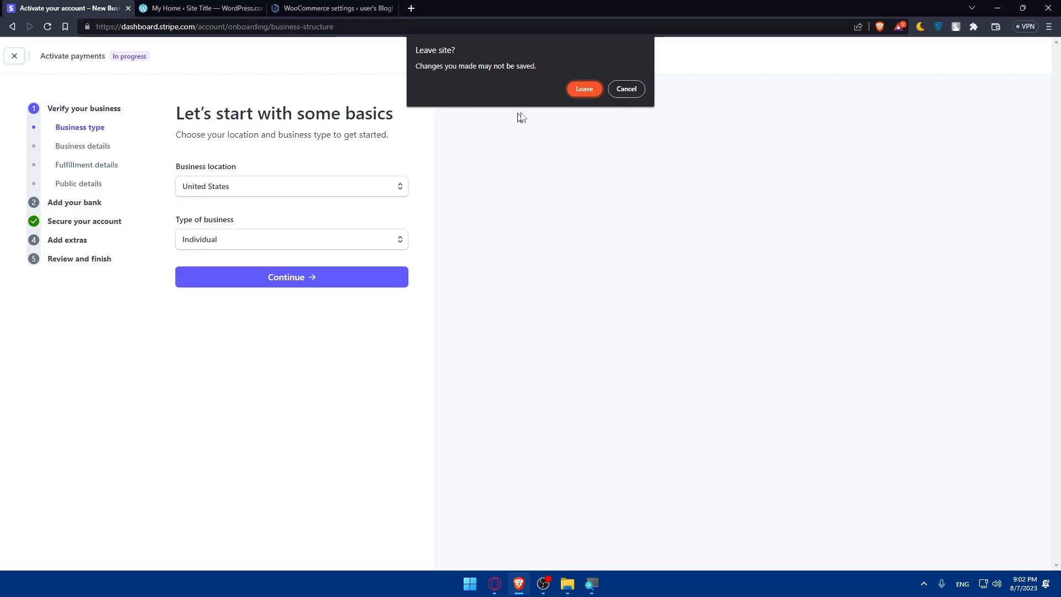
Step: Confirm Leave on the Activate payments prompt to return to the Stripe Dashboard home
{"action": "left_click", "coordinate": [585, 89]}
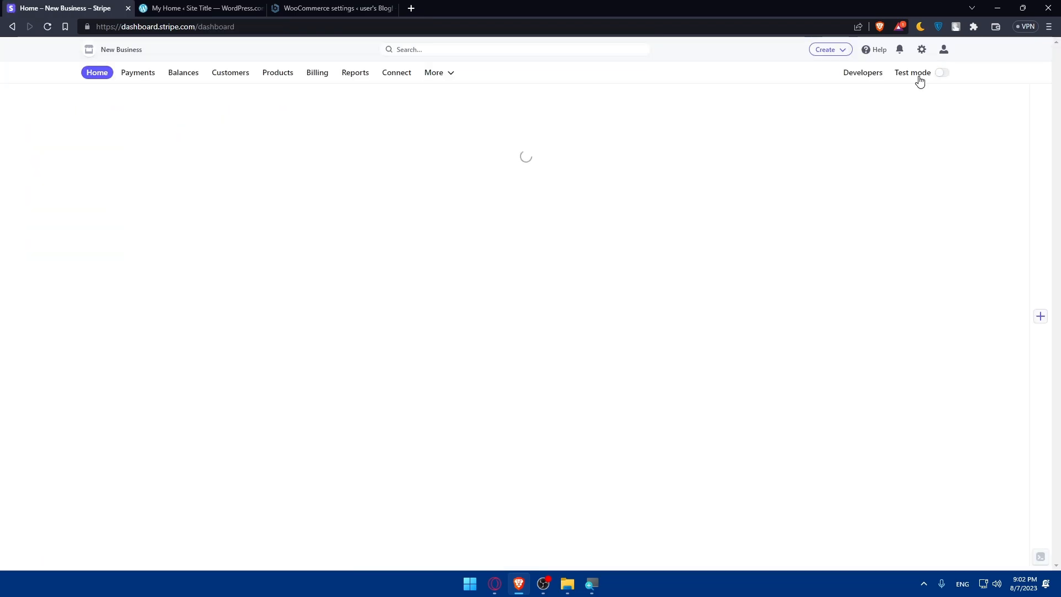